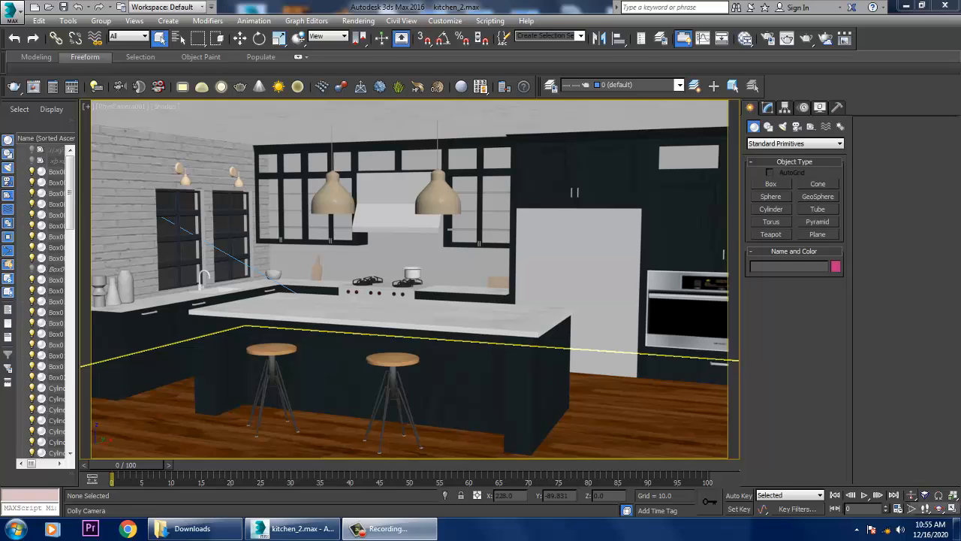
- Open the reference kitchen photo from the Rendering menu, review it, then close it
click(358, 20)
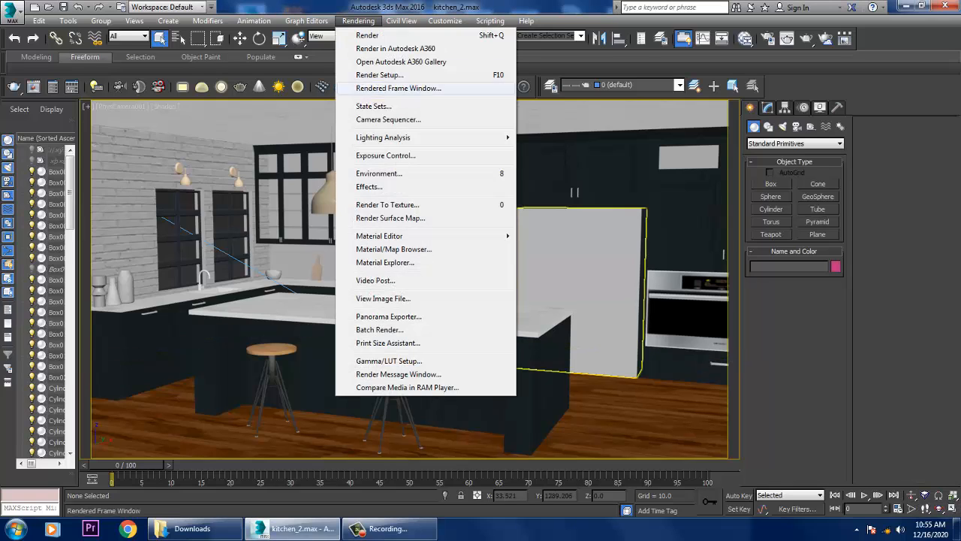
click(383, 298)
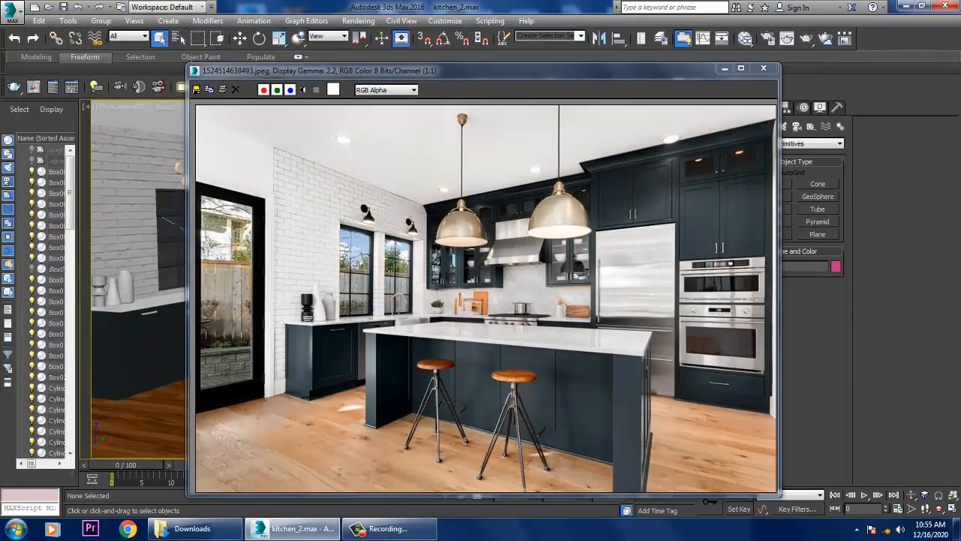
click(764, 68)
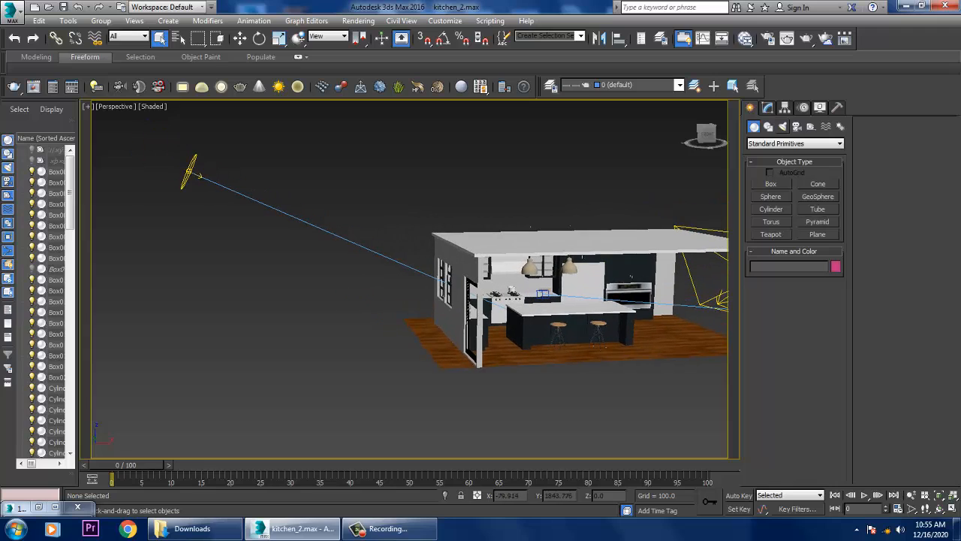
- Change the viewport shading from Shaded to Realistic
click(151, 106)
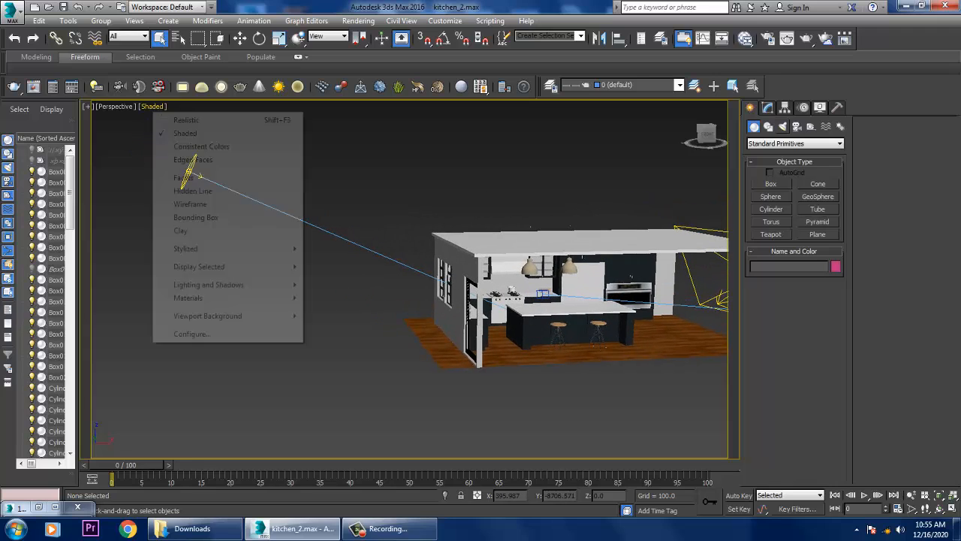
click(186, 120)
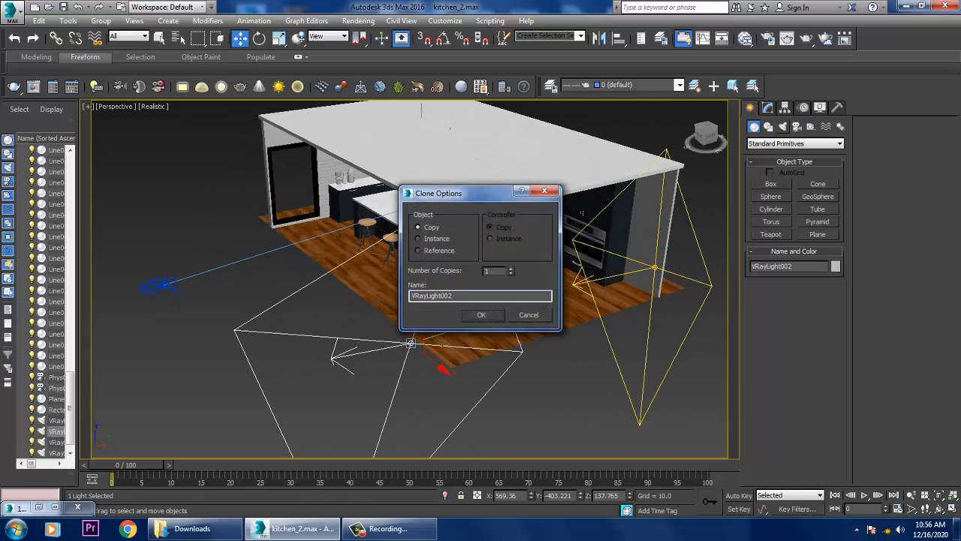
- Make one copy of the plane light, rotate it toward the kitchen, and review a test render
click(481, 315)
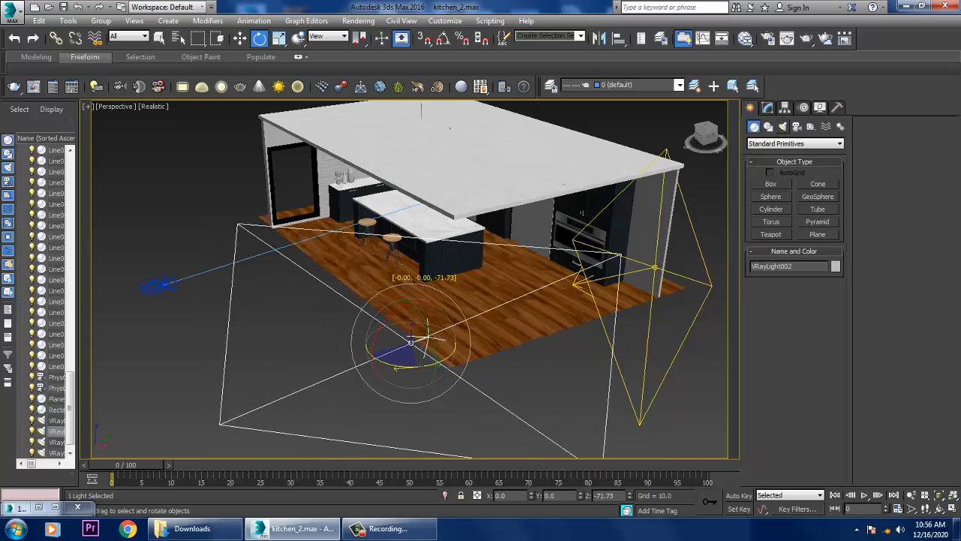
drag(410, 342, 509, 314)
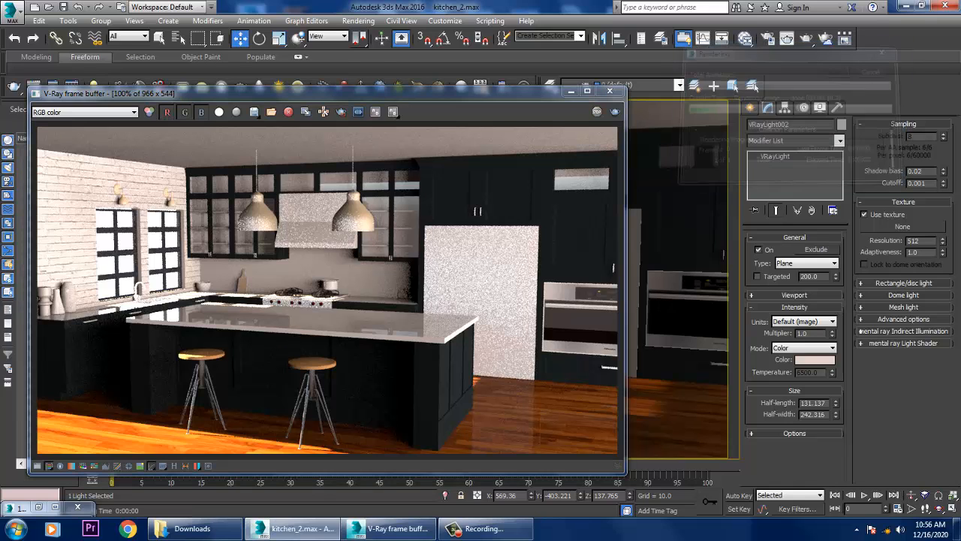
click(610, 91)
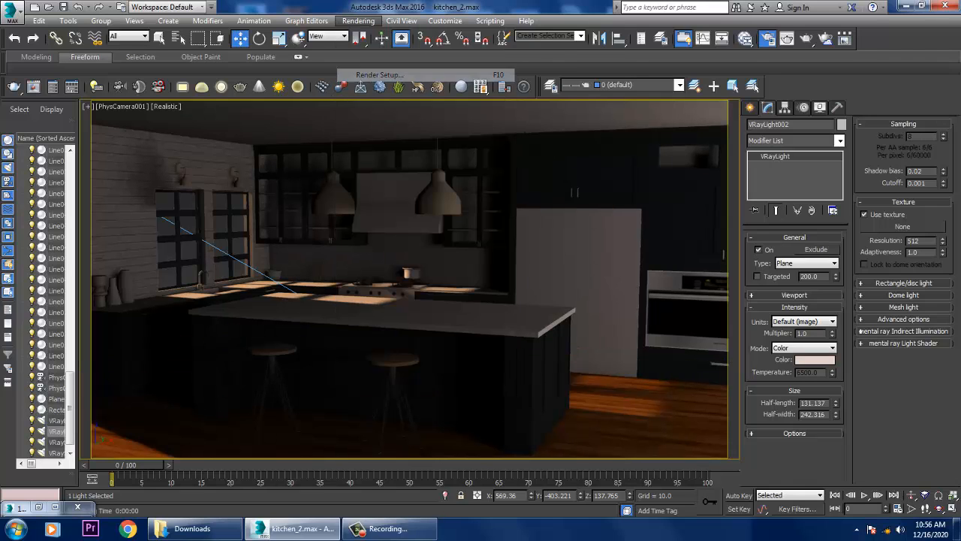
click(358, 75)
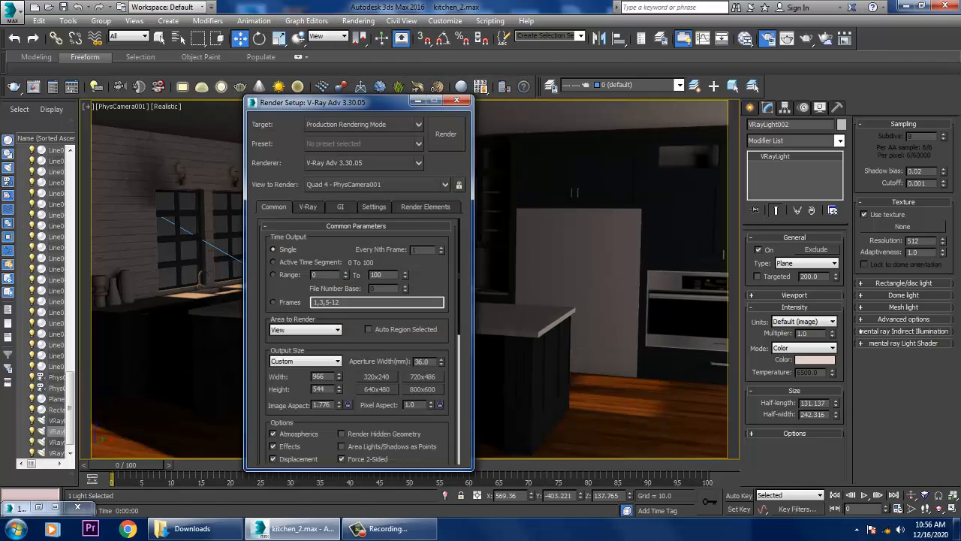
- On the V-Ray tab, switch Global DMC and Global switches rollouts to Advanced
click(307, 207)
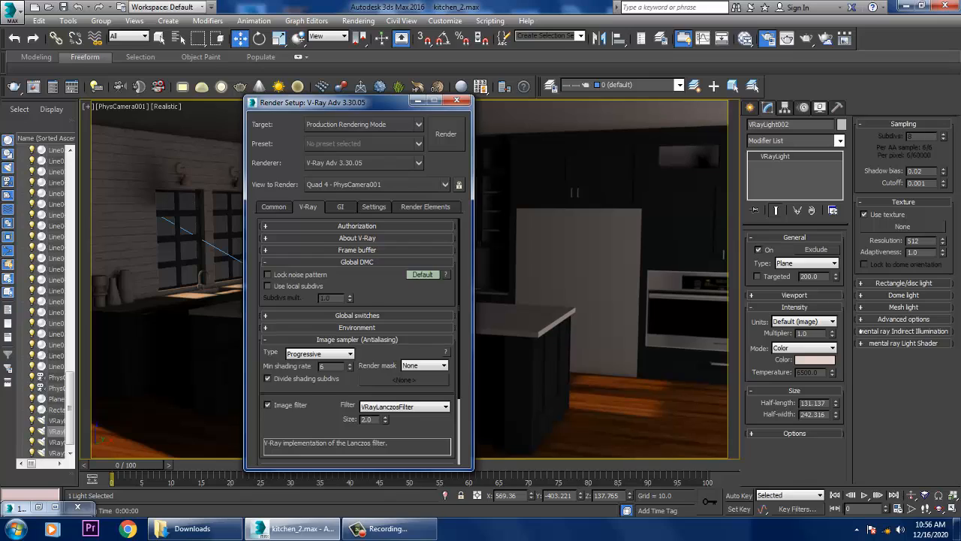
click(422, 274)
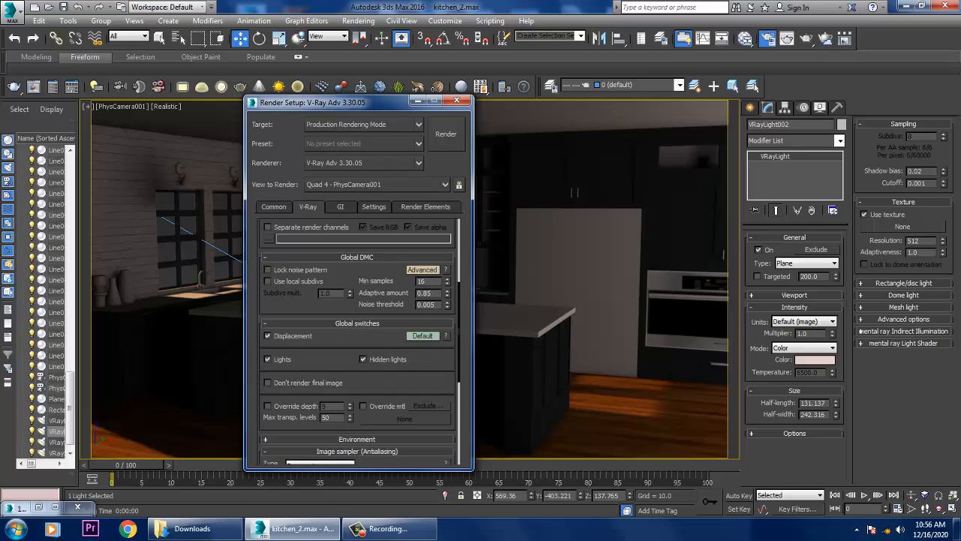
click(422, 336)
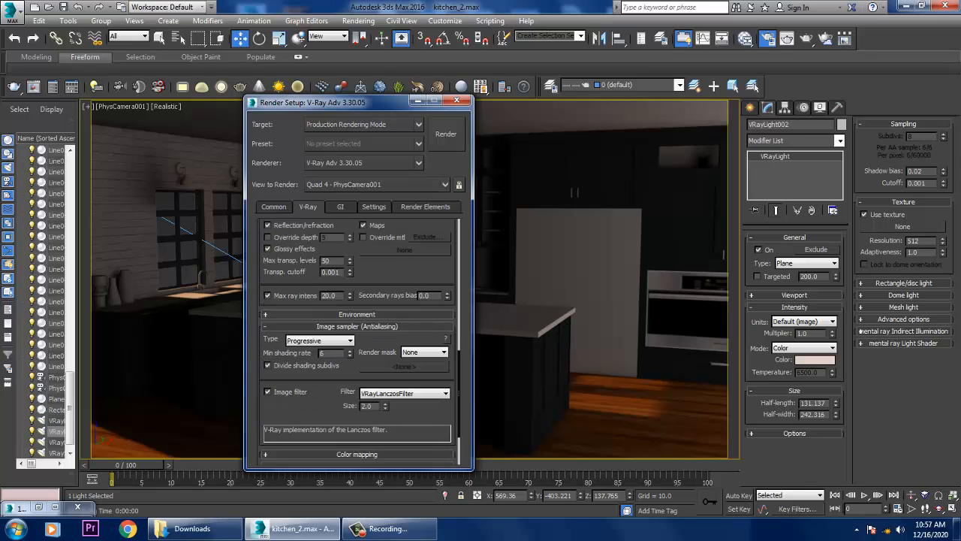
scroll(down, 3)
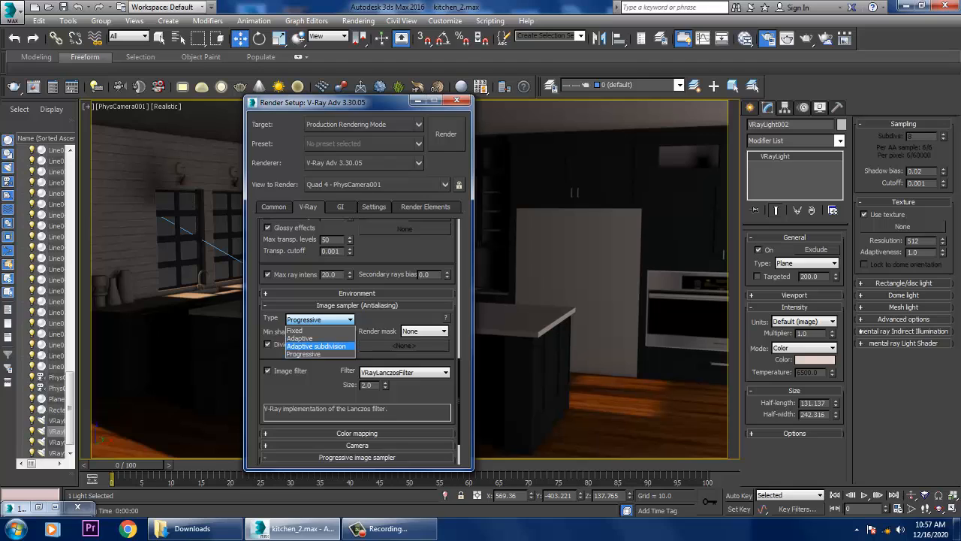
- Use Adaptive subdivision sampling and tick the GI and reflection/refraction environment overrides
click(320, 346)
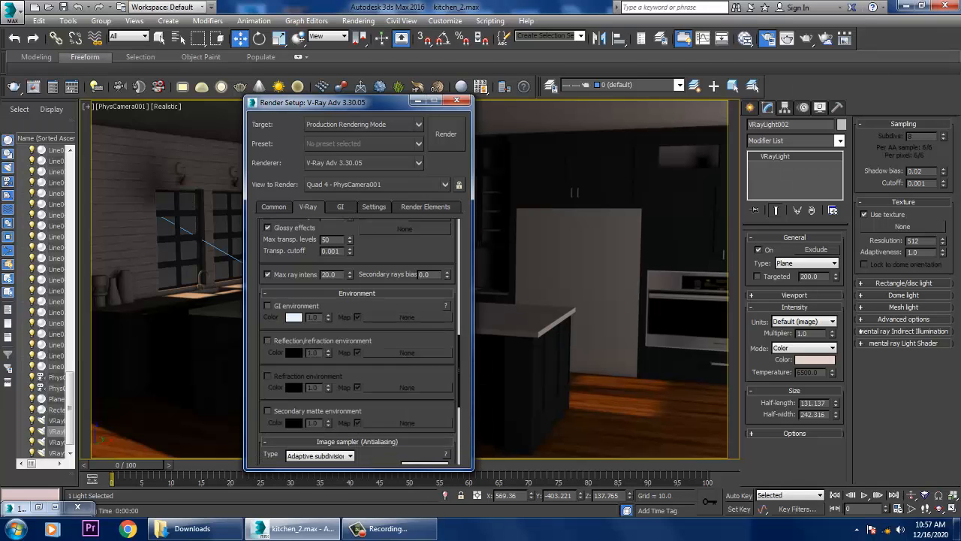
click(269, 305)
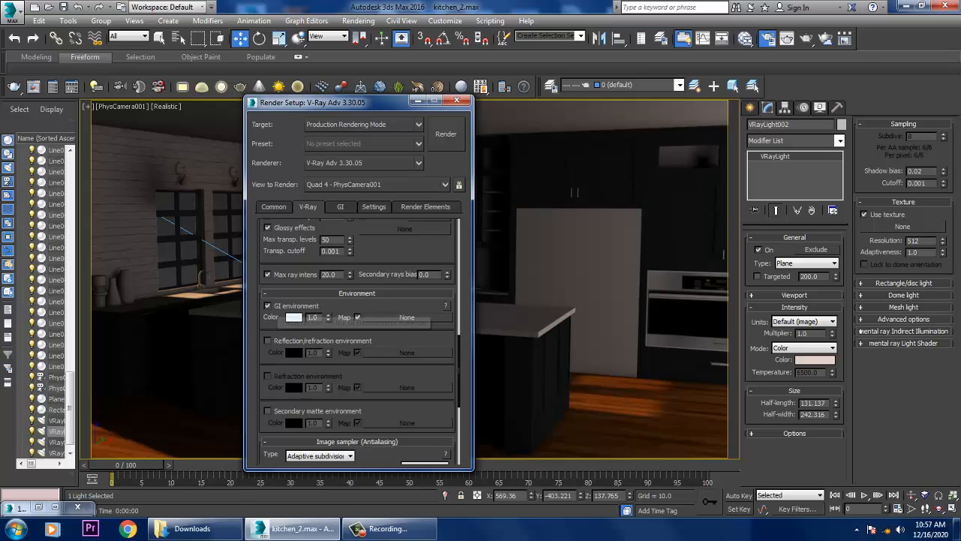
click(268, 306)
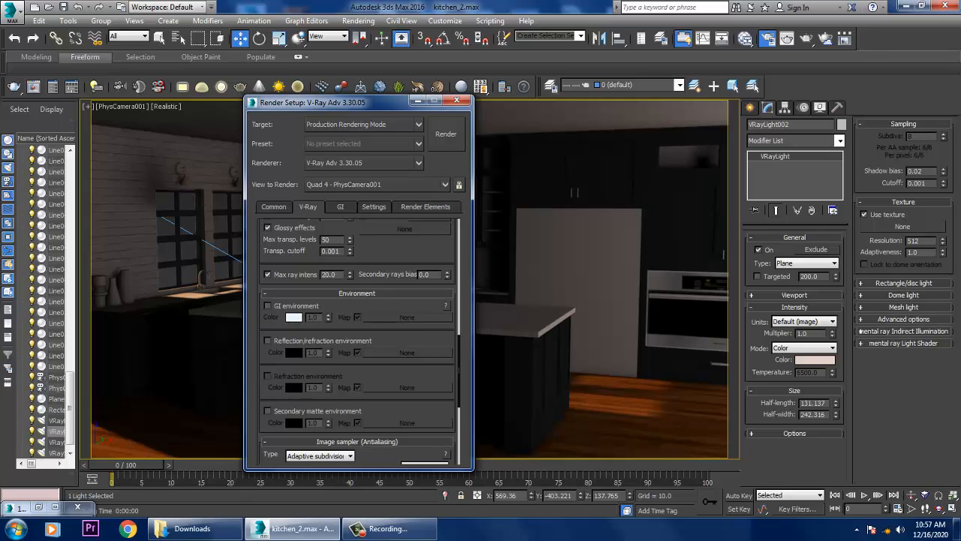
click(267, 305)
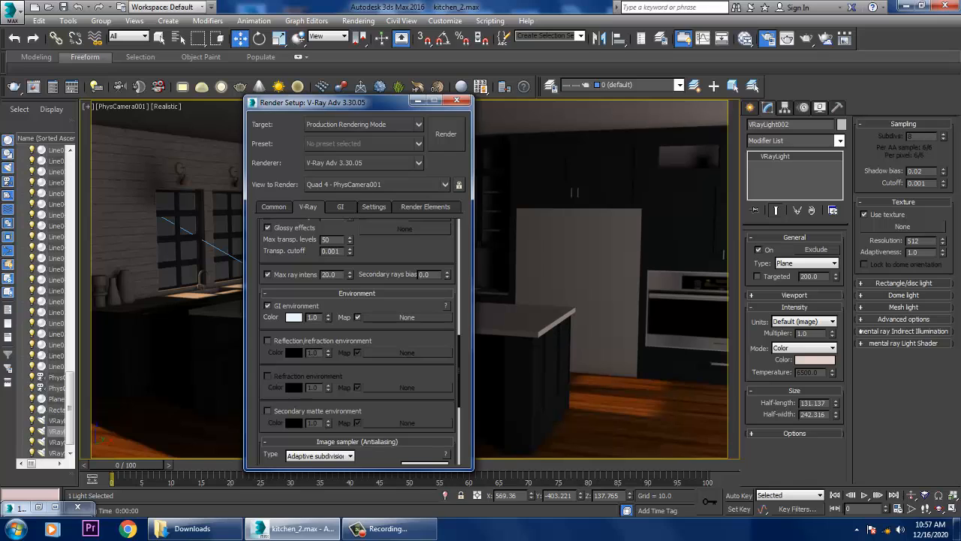
click(268, 340)
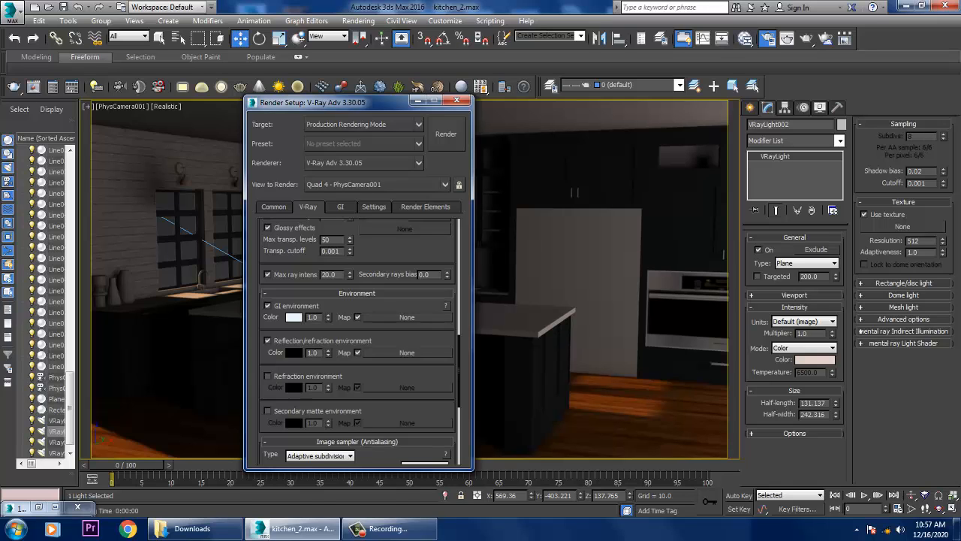
scroll(down, 3)
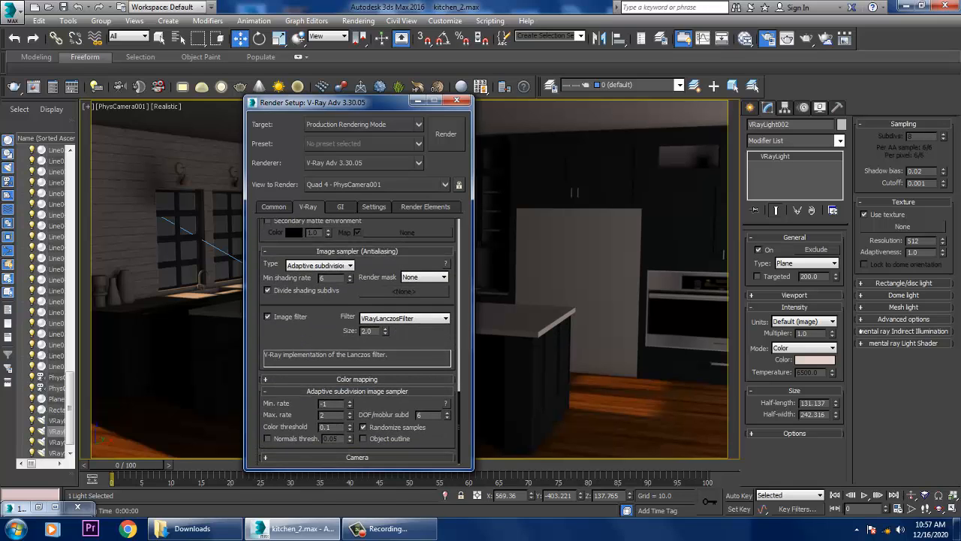
- Try the Blackman and Catmull-Rom filters, then settle on VRayLanczosFilter
click(444, 318)
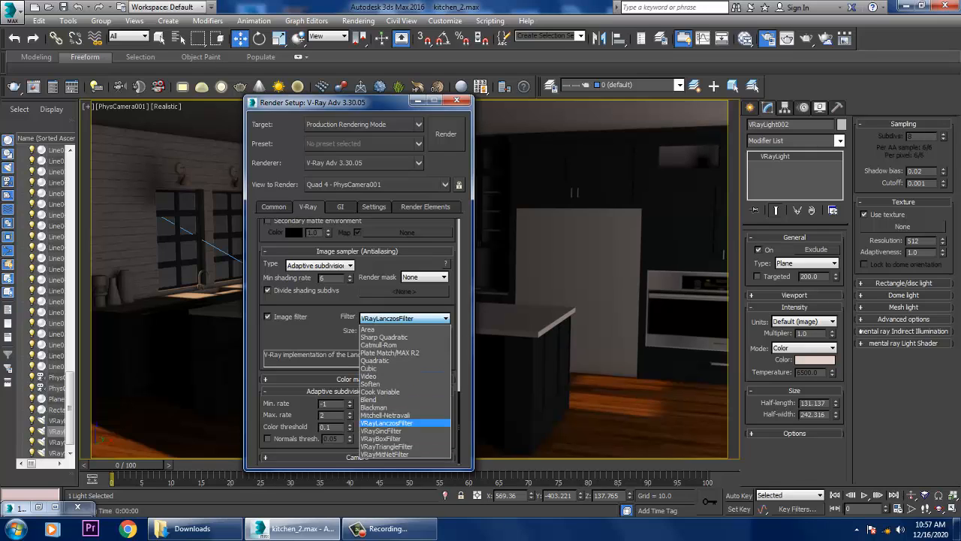
mouse_move(383, 336)
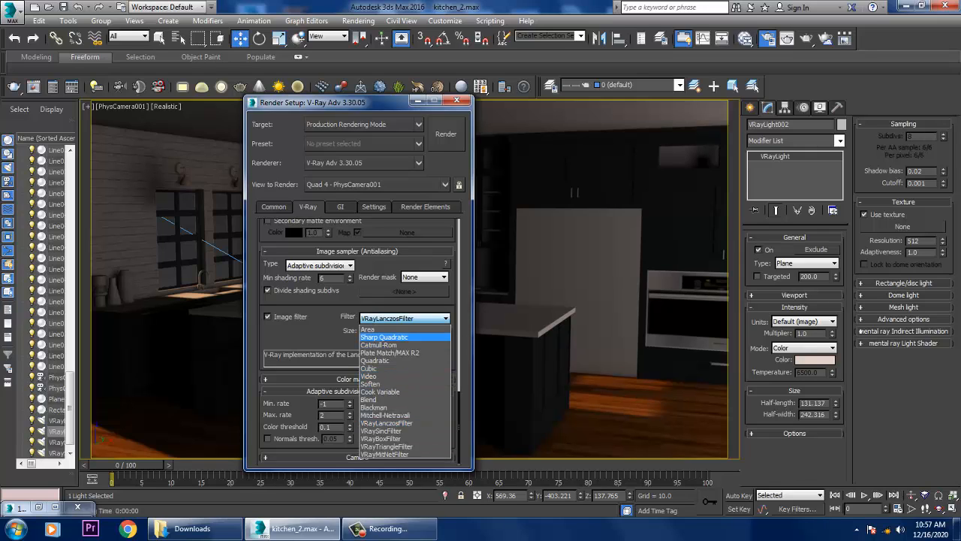
mouse_move(374, 407)
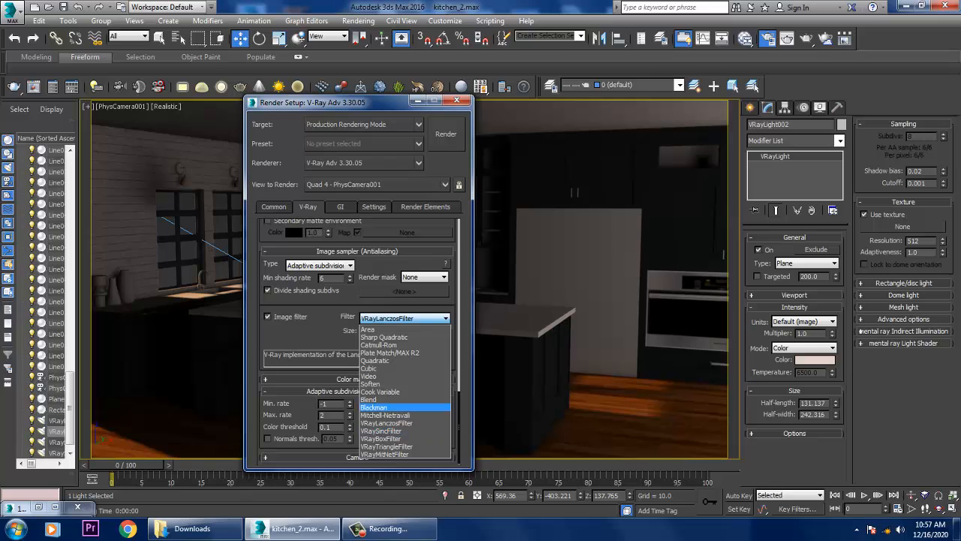
click(373, 407)
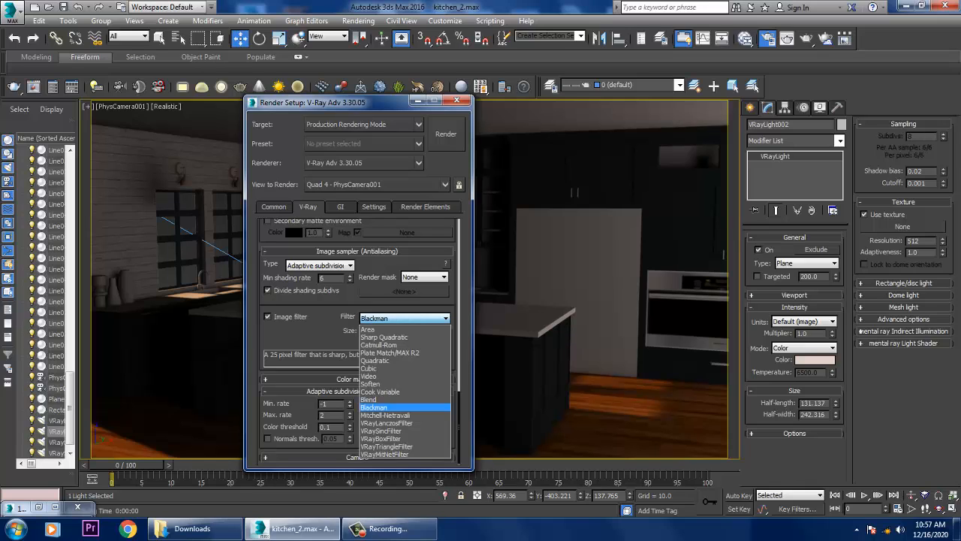
click(379, 345)
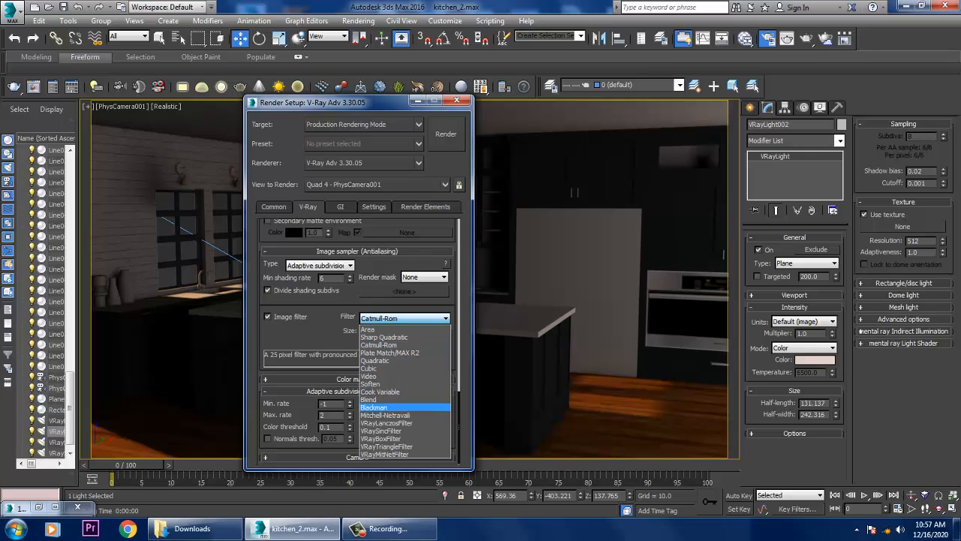
click(374, 407)
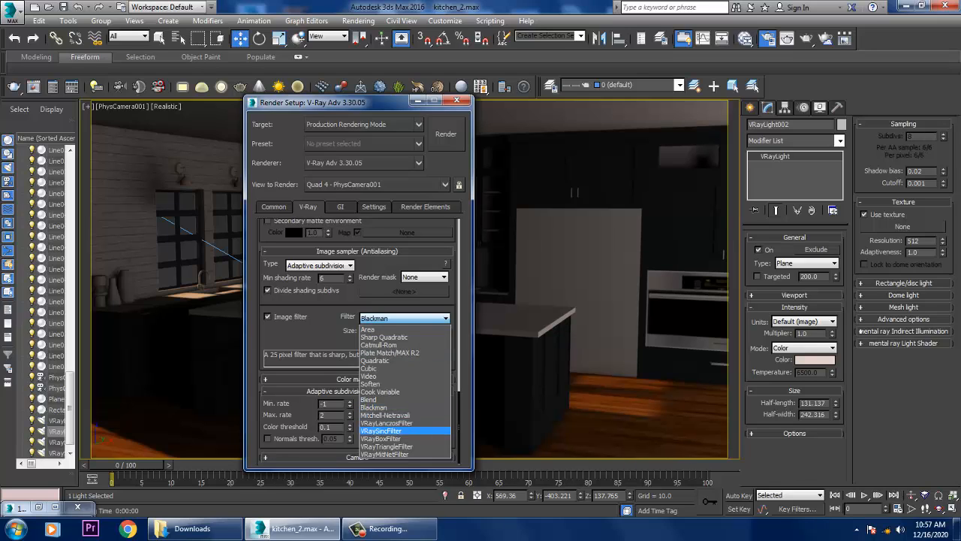
click(383, 430)
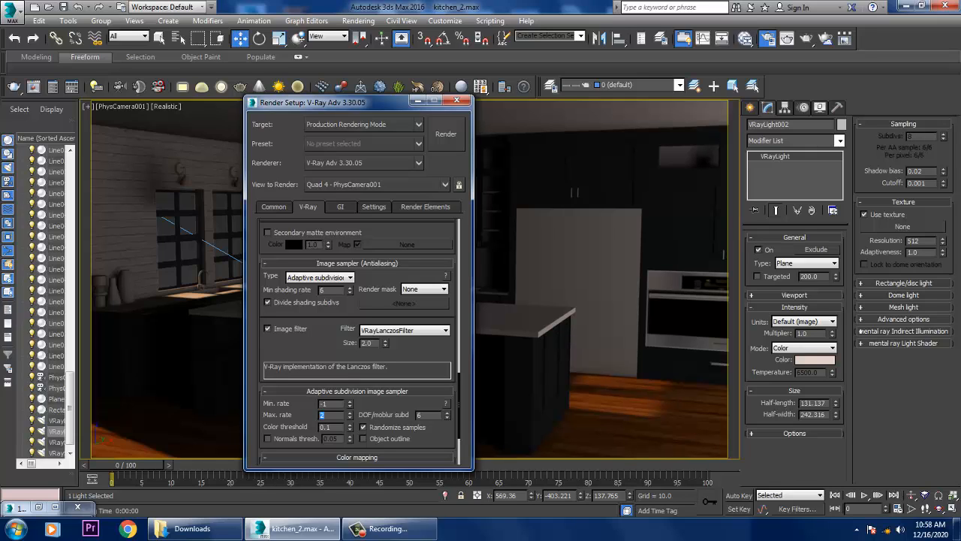
- Set adaptive Max. rate to -3 and enable Sub-pixel mapping in Color mapping
triple_click(324, 413)
text(3)
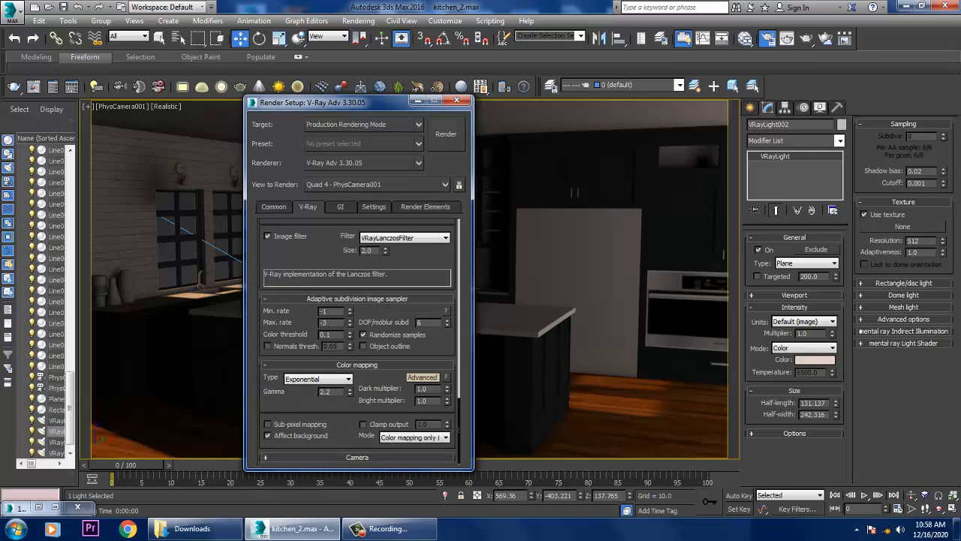
click(267, 424)
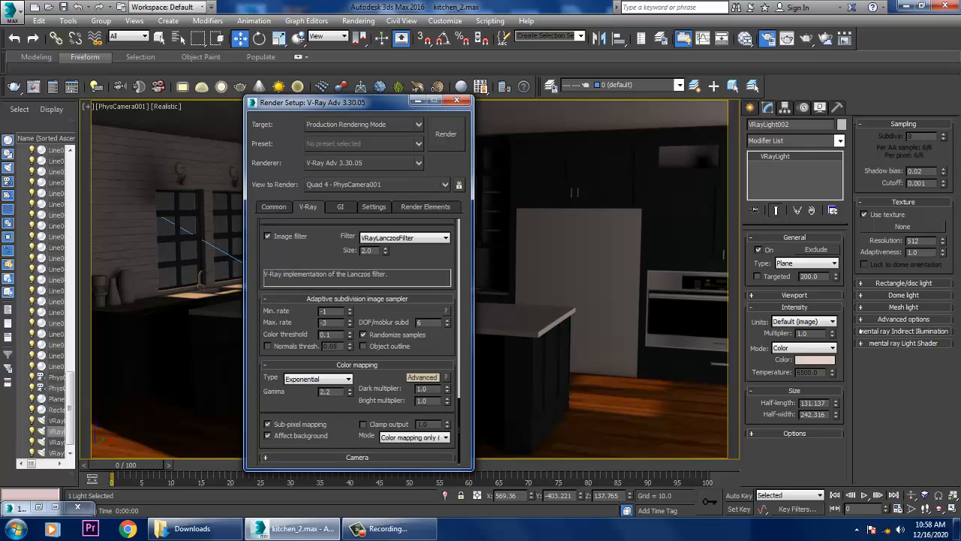
click(340, 206)
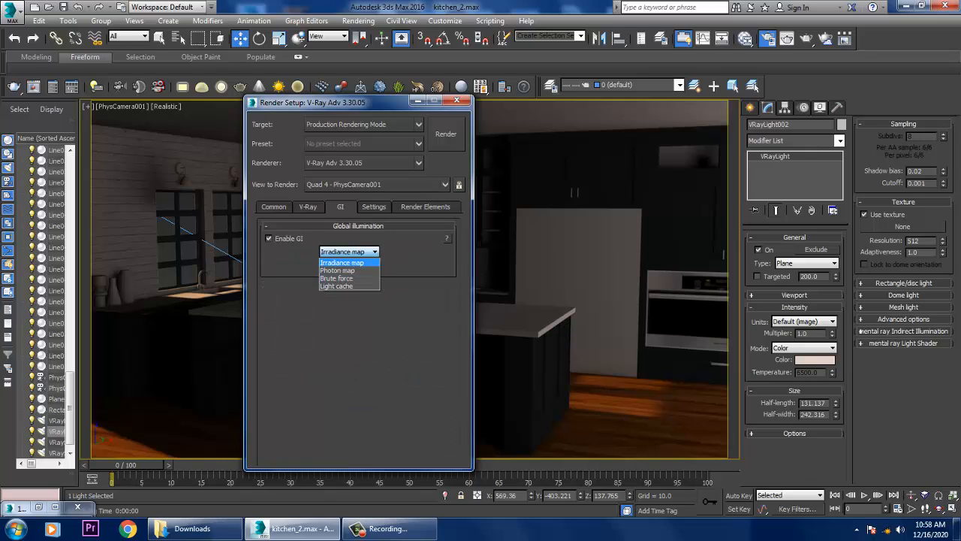
- Set the primary GI engine to Irradiance map and its Advanced preset to Medium
click(342, 262)
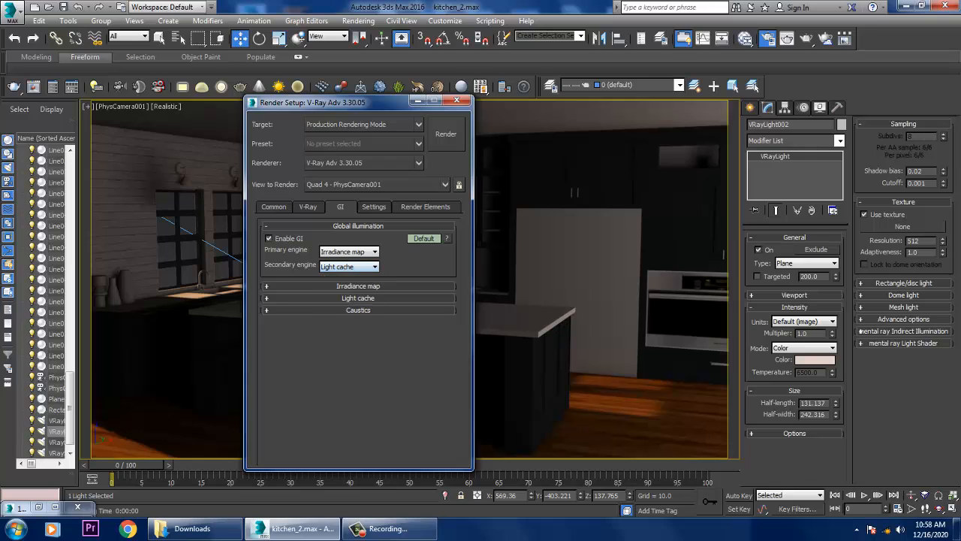
click(424, 238)
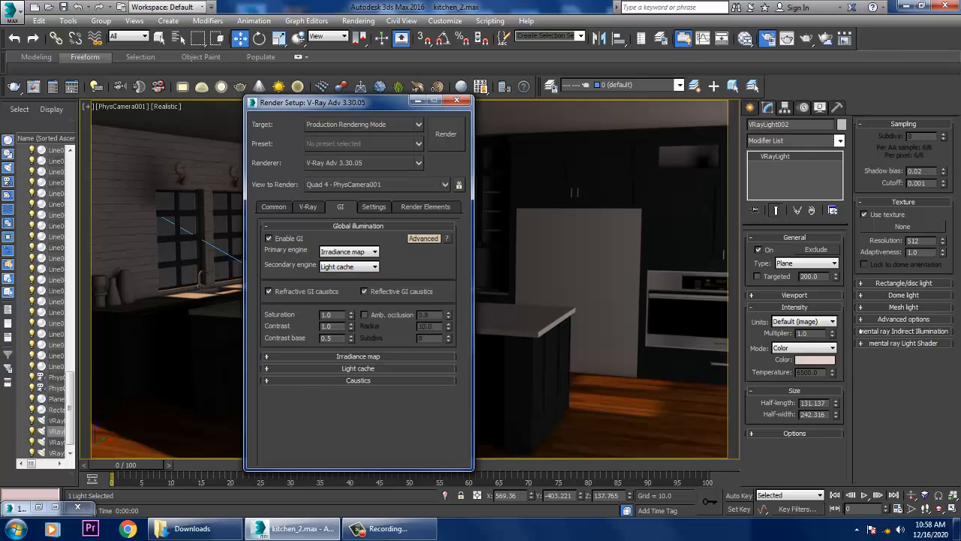
click(382, 329)
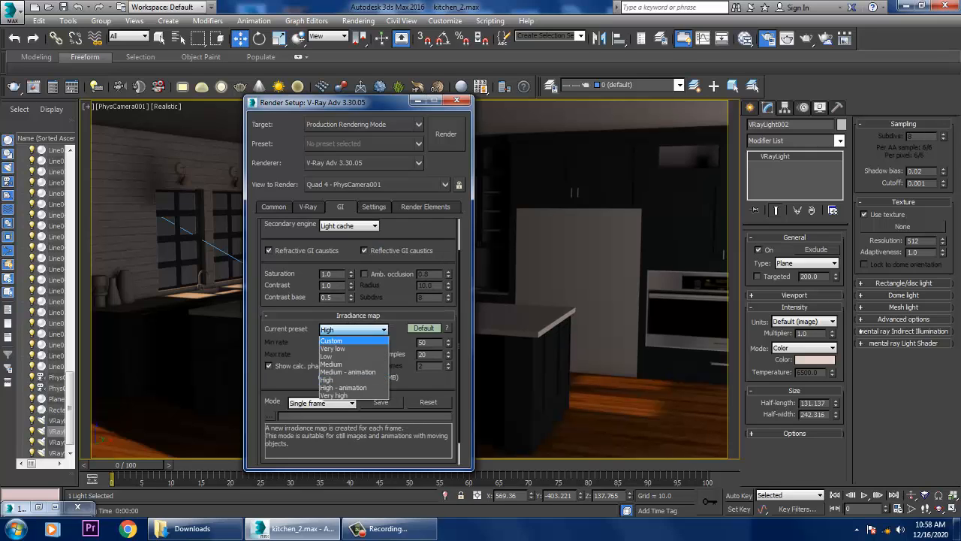
click(331, 364)
text(60)
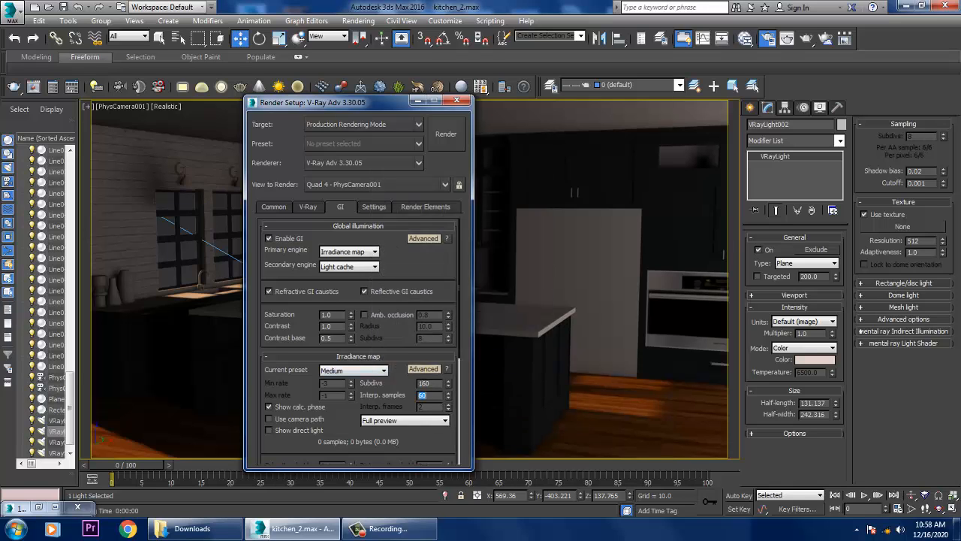
- Scroll through the remaining GI settings and start a test render
scroll(down, 3)
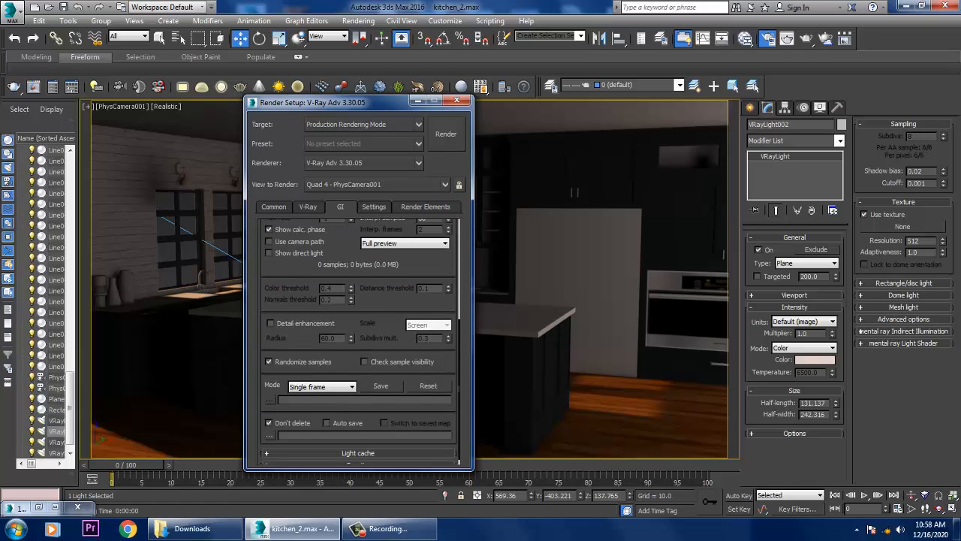
scroll(down, 3)
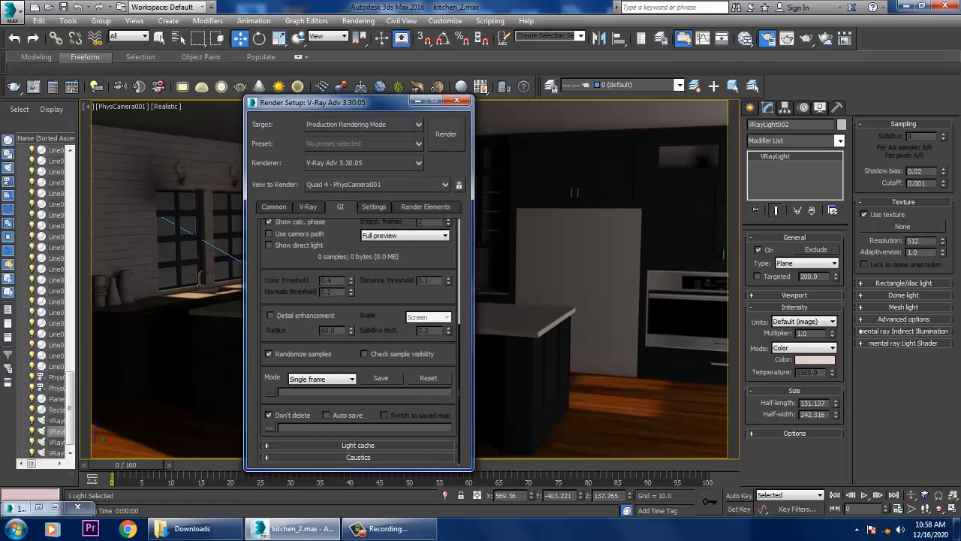
scroll(down, 3)
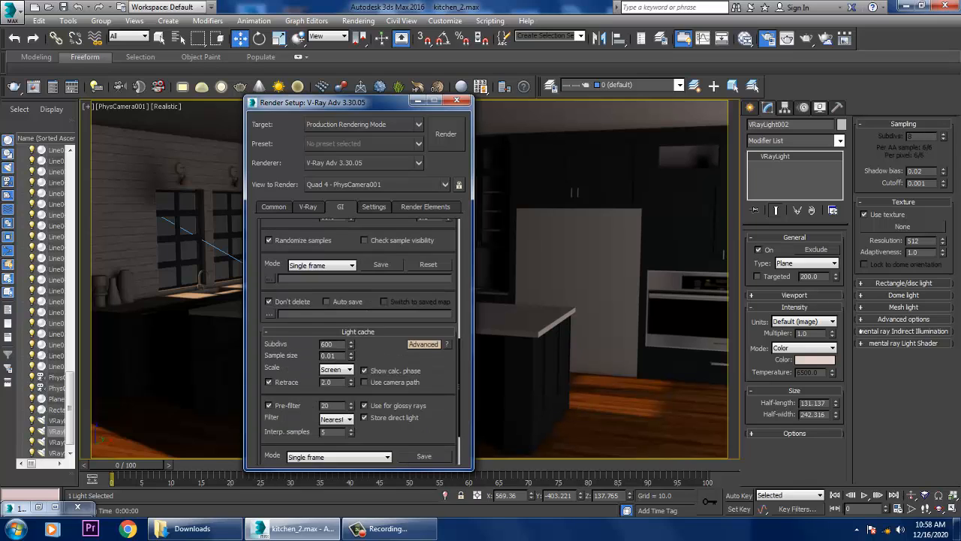
scroll(down, 3)
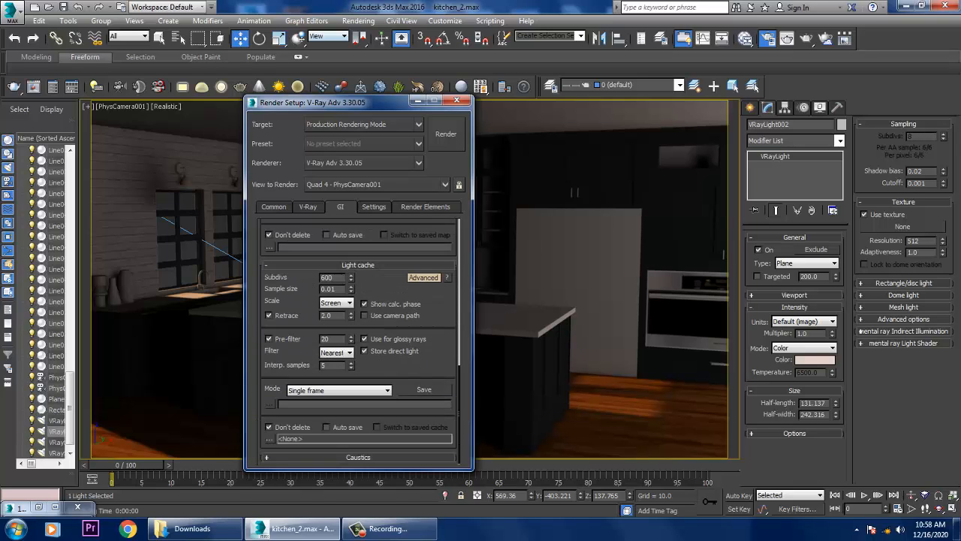
click(446, 134)
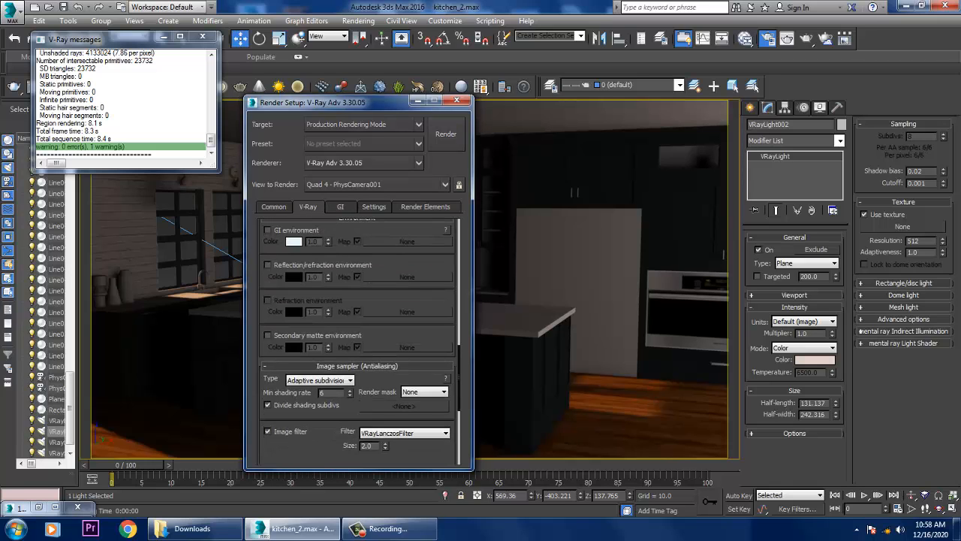
- Re-render the kitchen camera view, now taking about 36 seconds
click(446, 133)
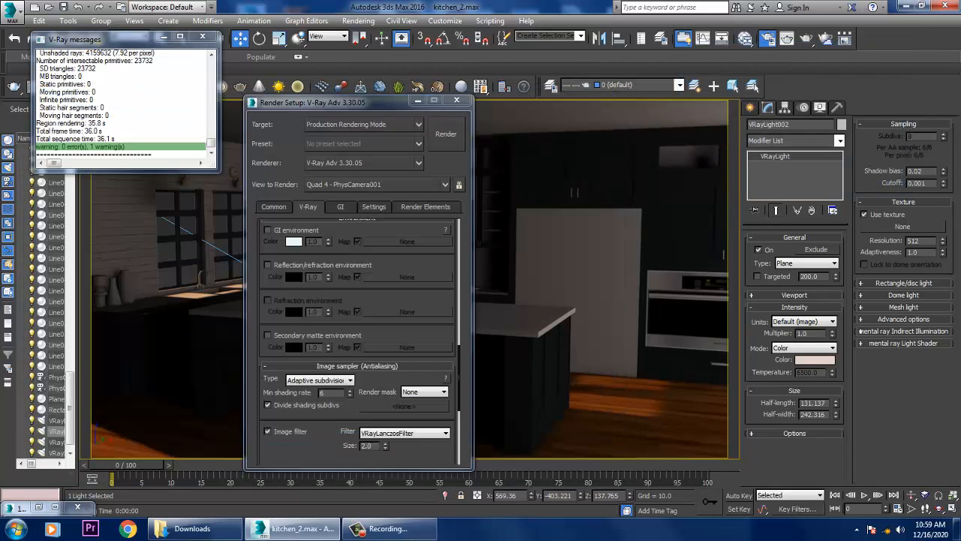
- Show the whole kitchen from outside in perspective and select the light's multiplier value
click(456, 101)
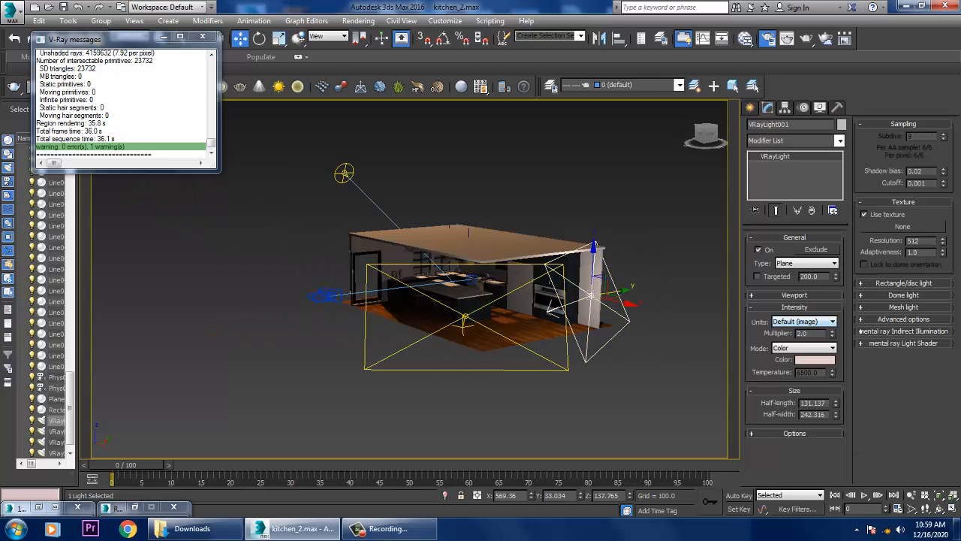
triple_click(803, 333)
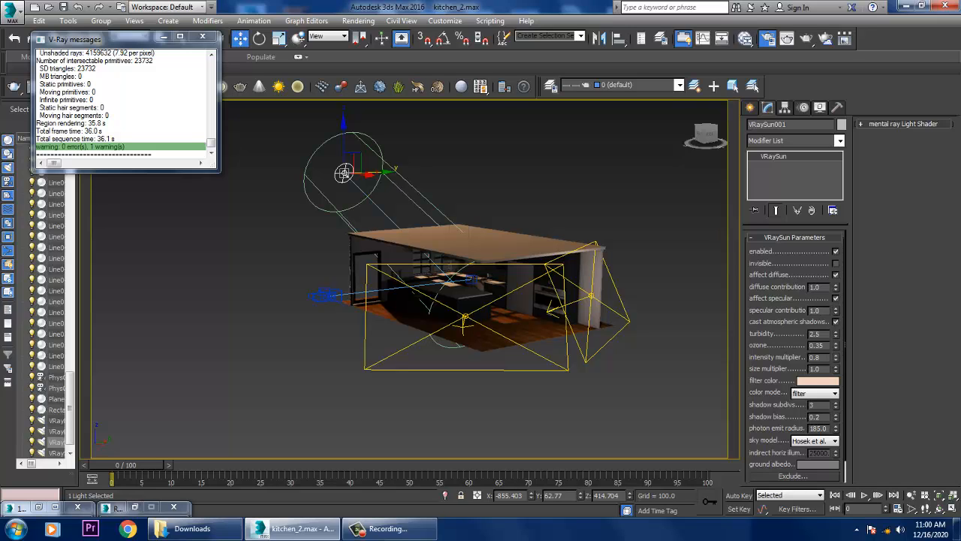
- Lower the V-Ray Global DMC noise threshold from 0.005 to 0.001 in Render Setup
click(359, 20)
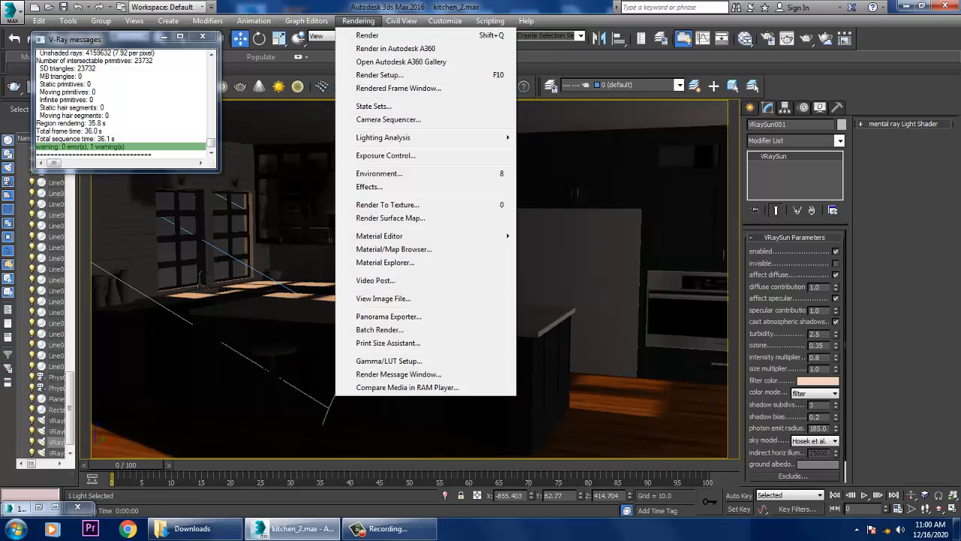
click(379, 74)
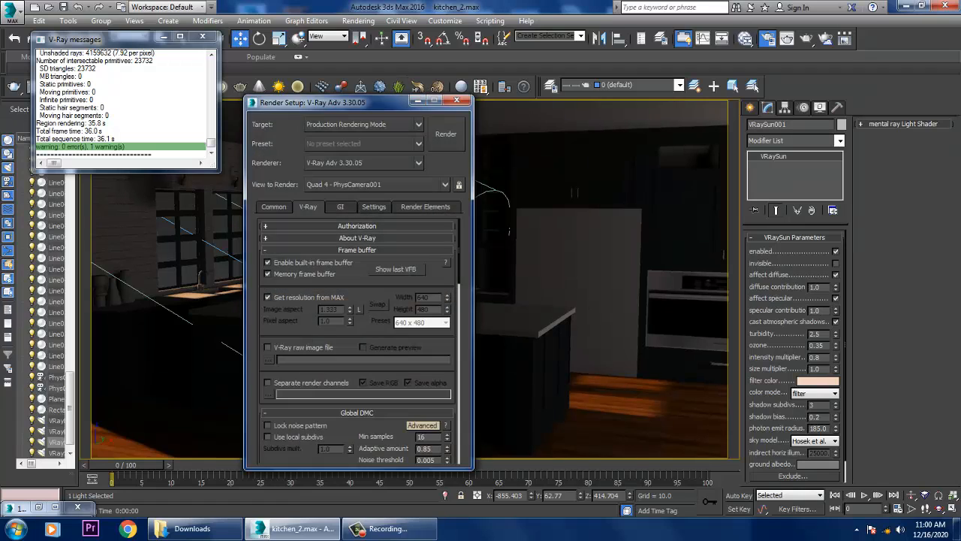
click(339, 207)
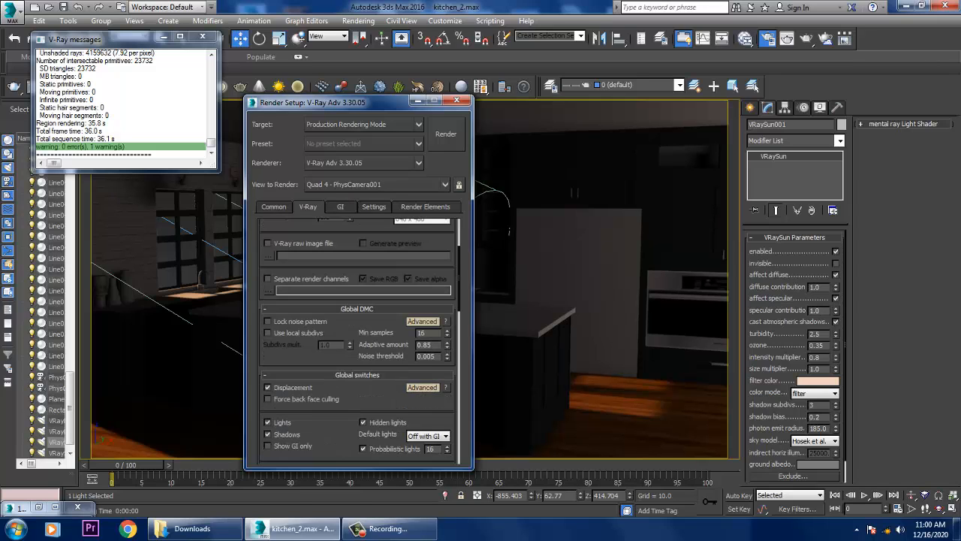
scroll(down, 3)
text(0.001)
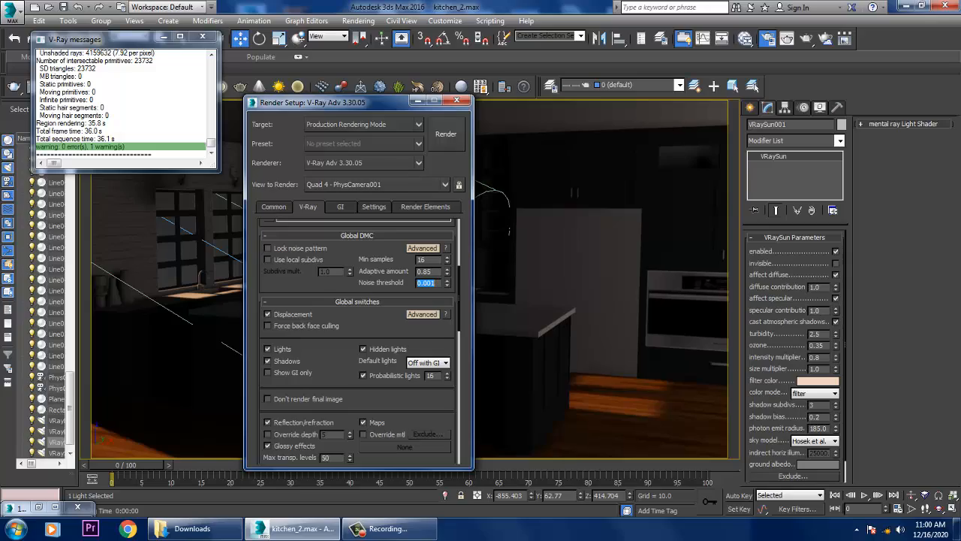
- Re-render the kitchen with the 0.001 noise threshold, then view the Common 640×480 output settings
click(446, 133)
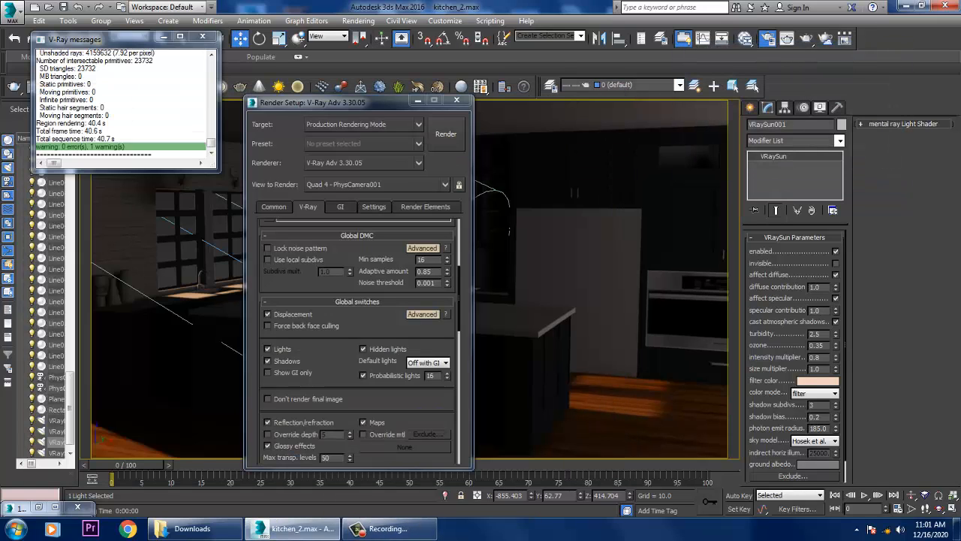
click(273, 207)
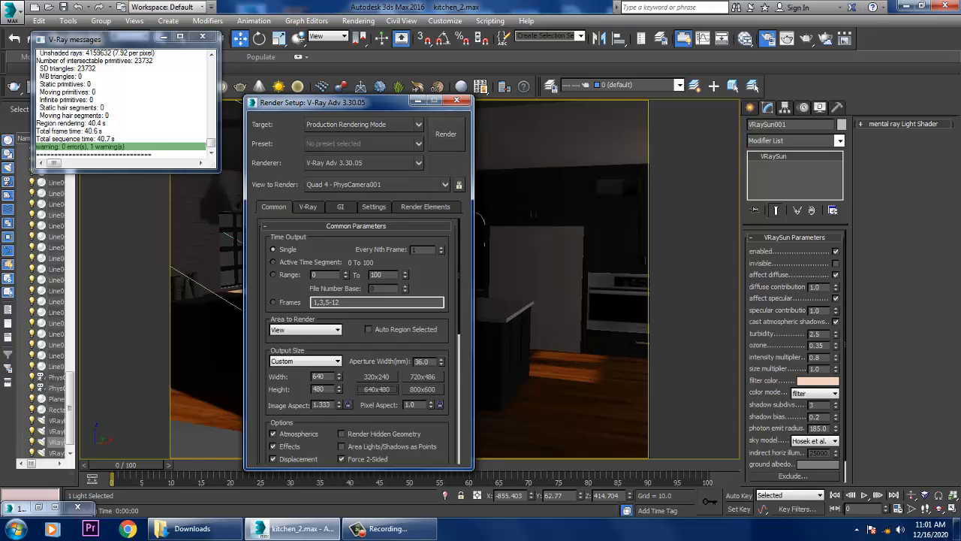
click(446, 133)
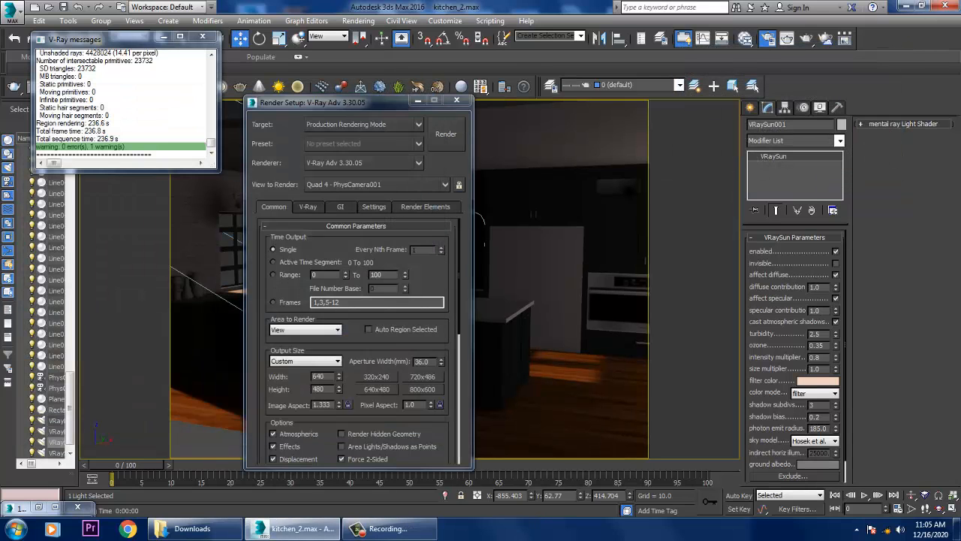
- Close the render settings and select the VRayLight002 plane light with its 0.07 multiplier
click(456, 101)
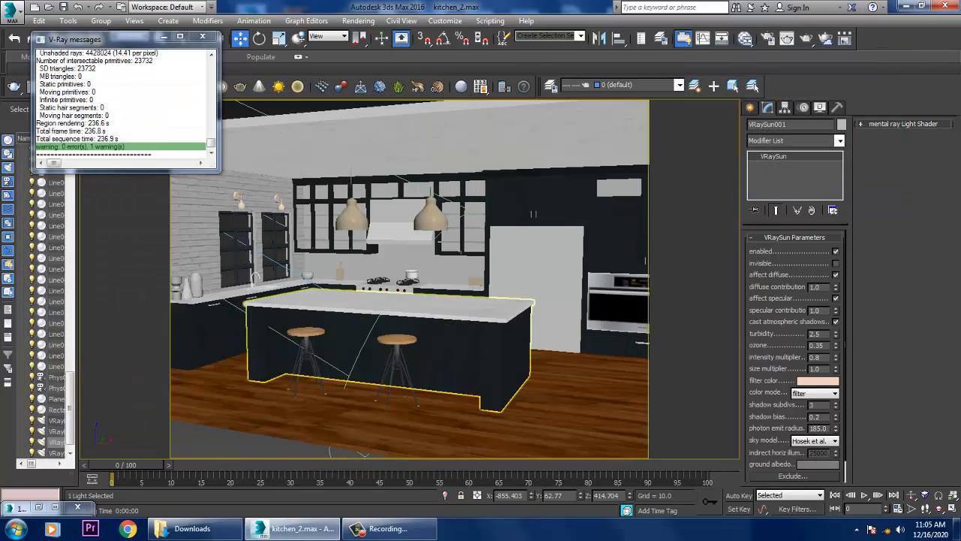
click(358, 20)
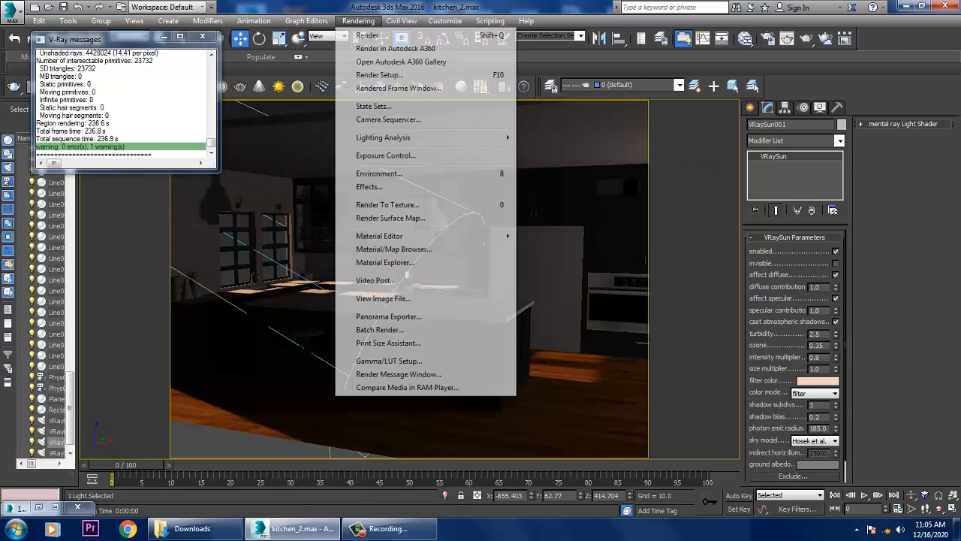
mouse_move(383, 298)
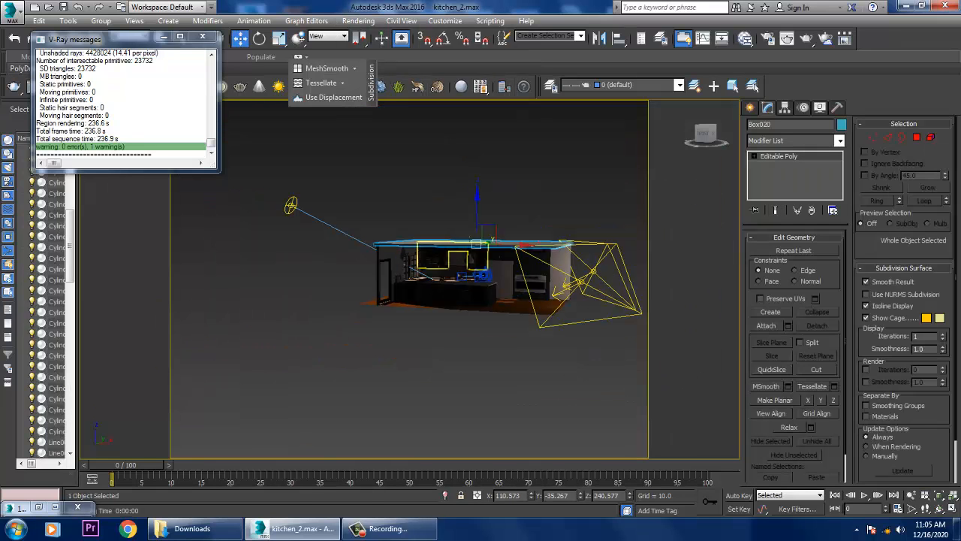
click(202, 39)
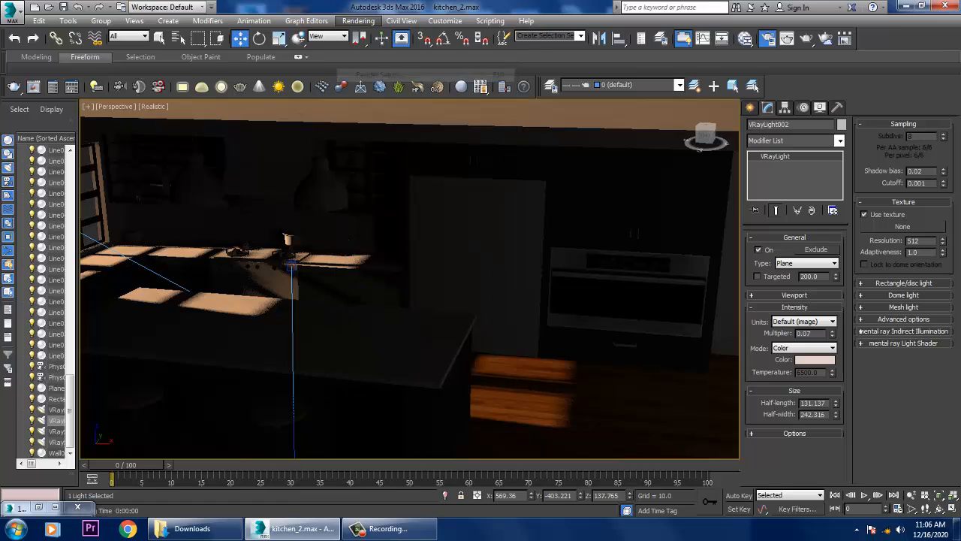
- Review the Common, V-Ray and GI render settings in Render Setup
click(358, 20)
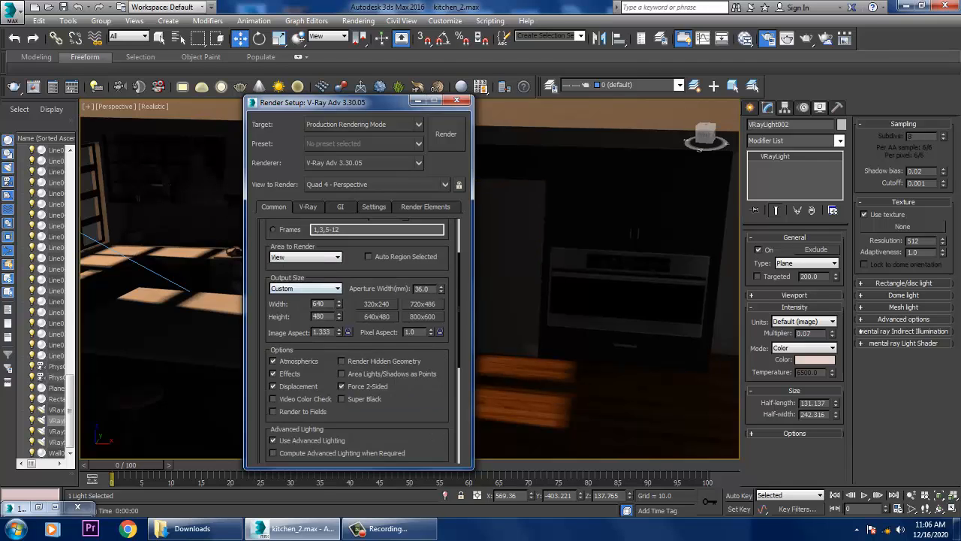
scroll(down, 3)
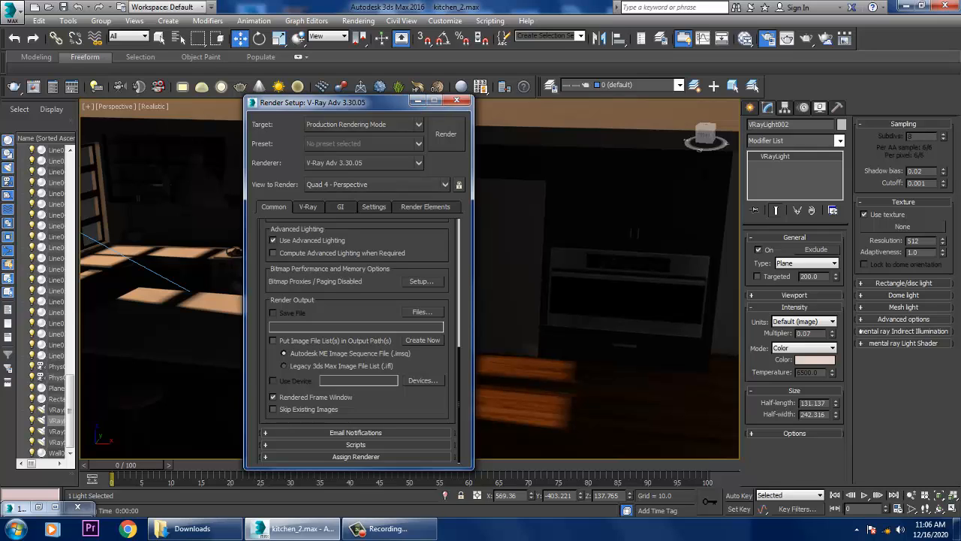
click(307, 207)
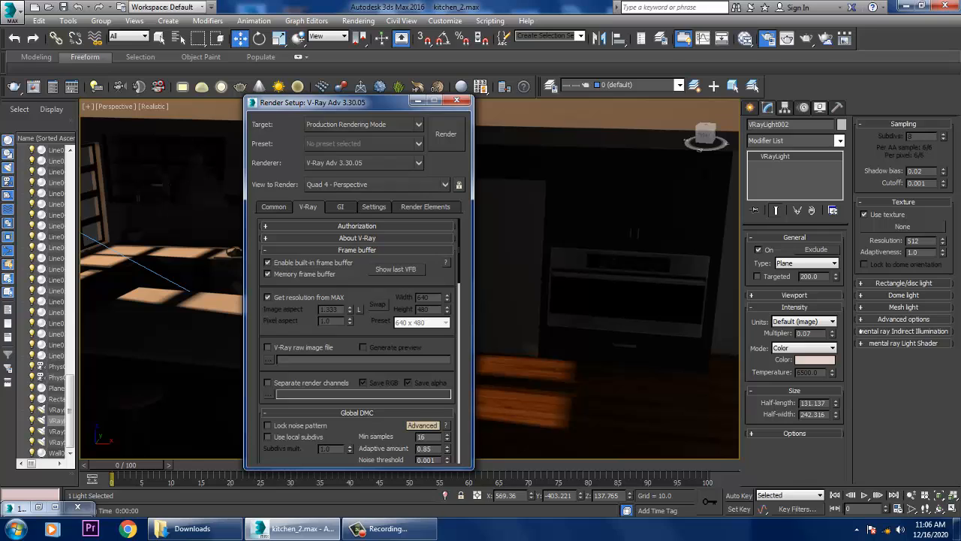
click(340, 206)
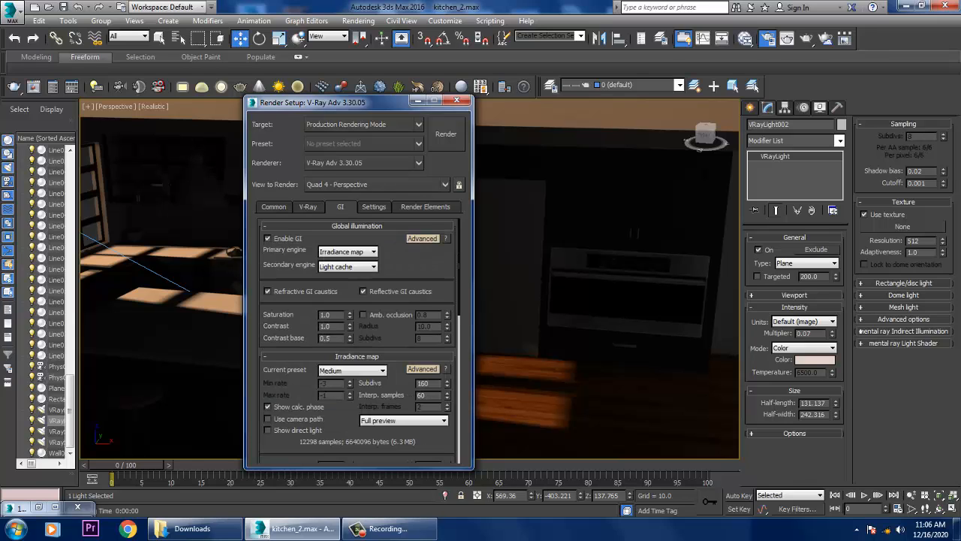
scroll(down, 3)
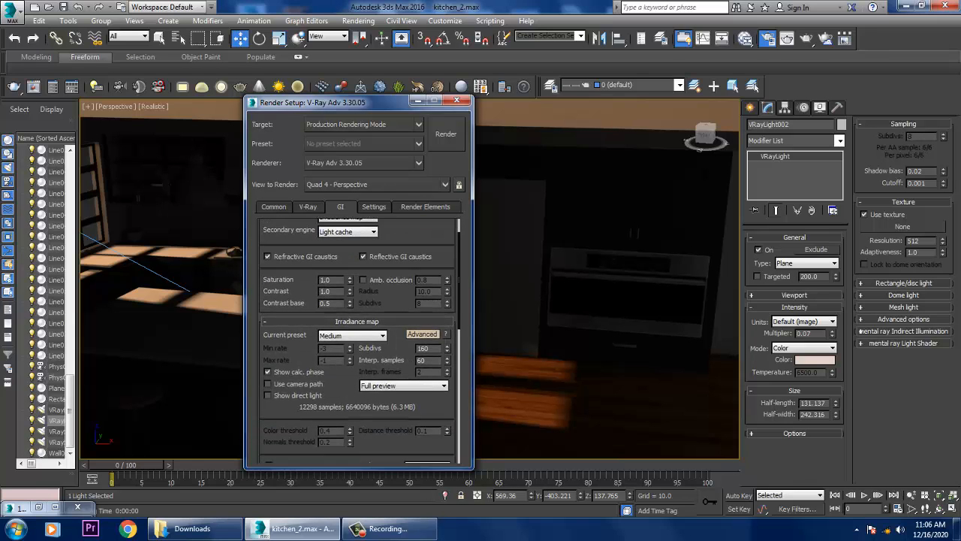
scroll(down, 3)
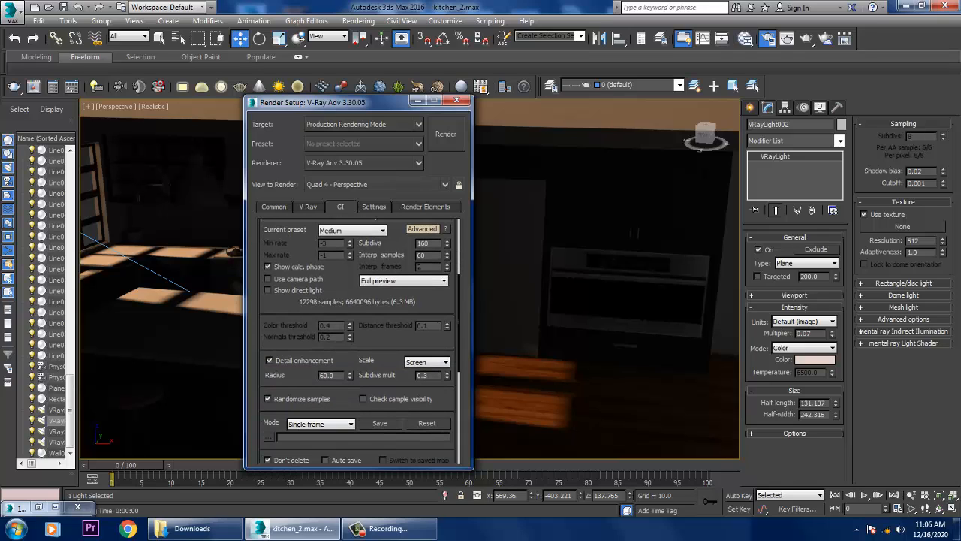
scroll(down, 3)
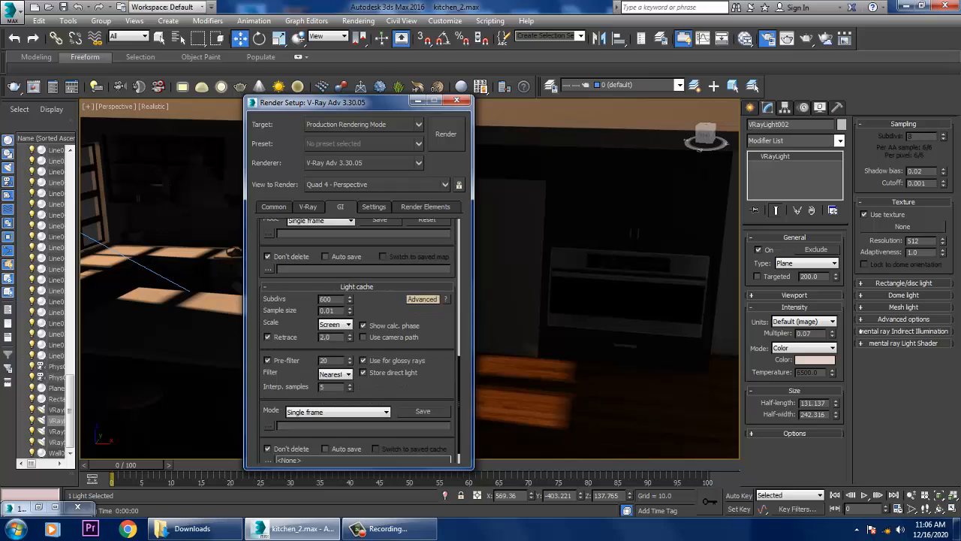
scroll(down, 3)
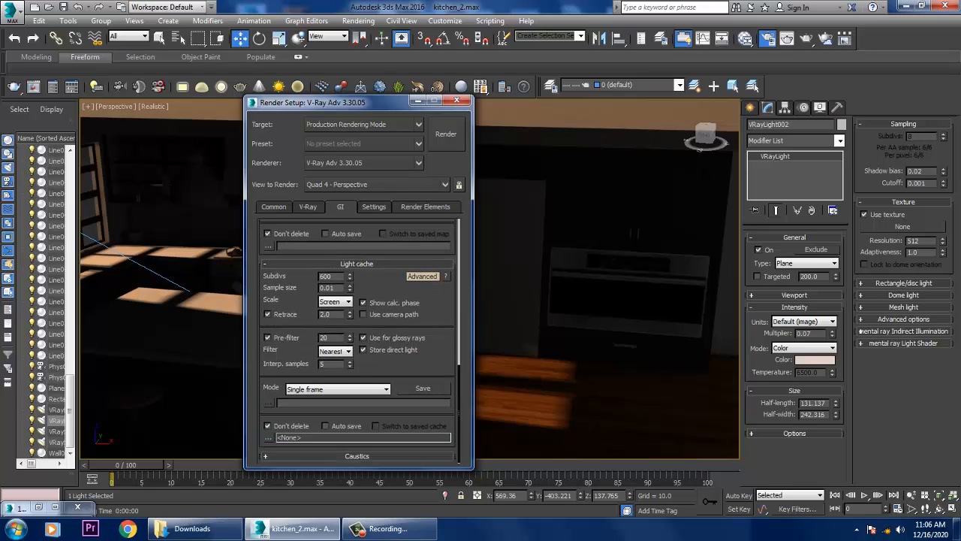
- Set the V-Ray image filter to Catmull-Rom and run a quick 7.5-second test render
click(308, 206)
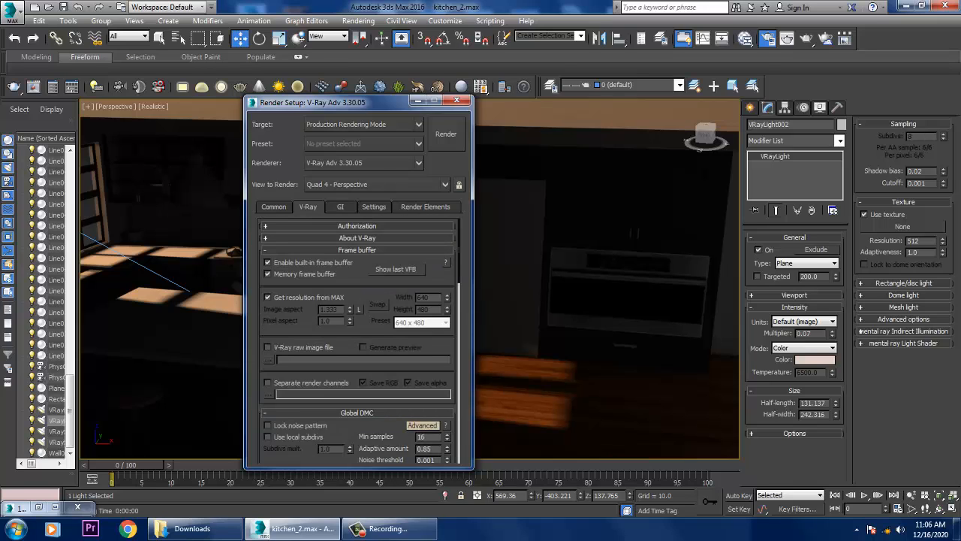
scroll(down, 3)
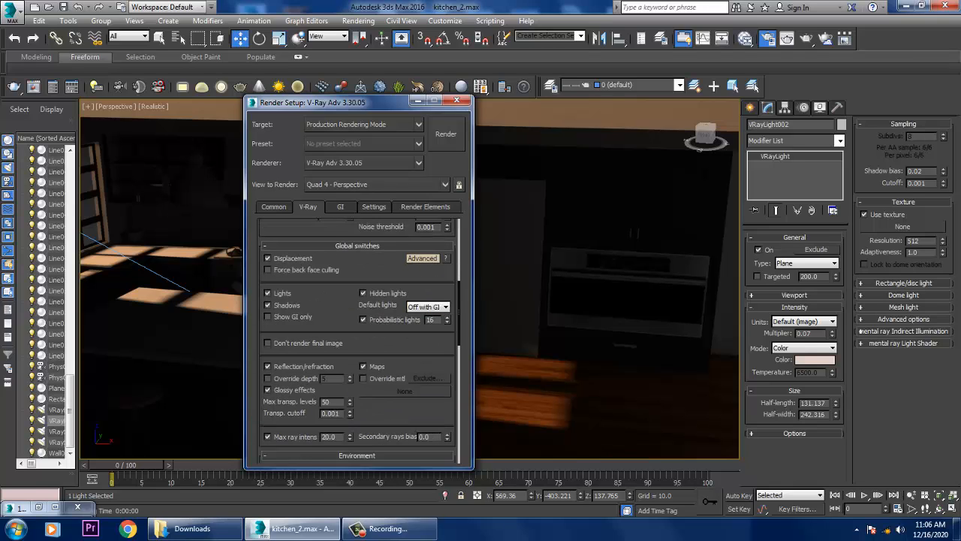
scroll(down, 3)
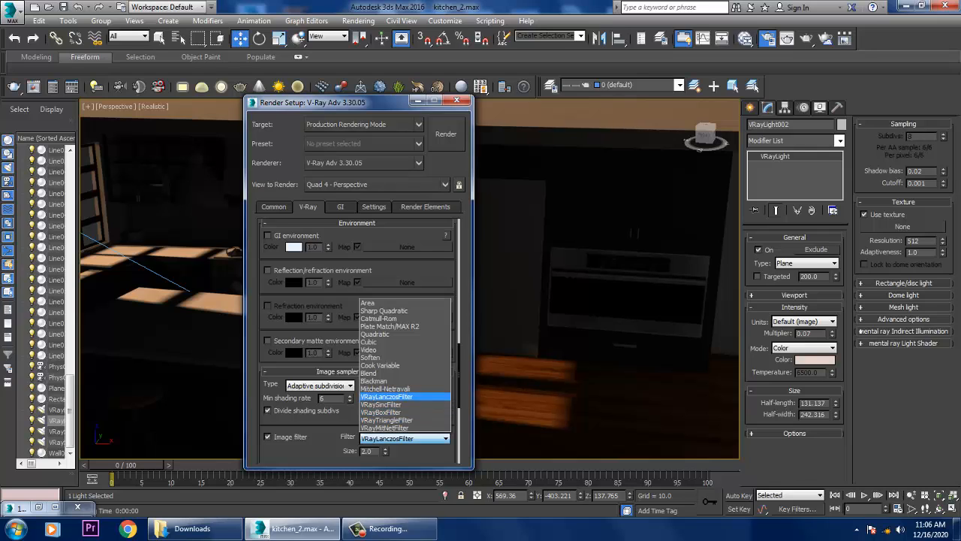
click(377, 318)
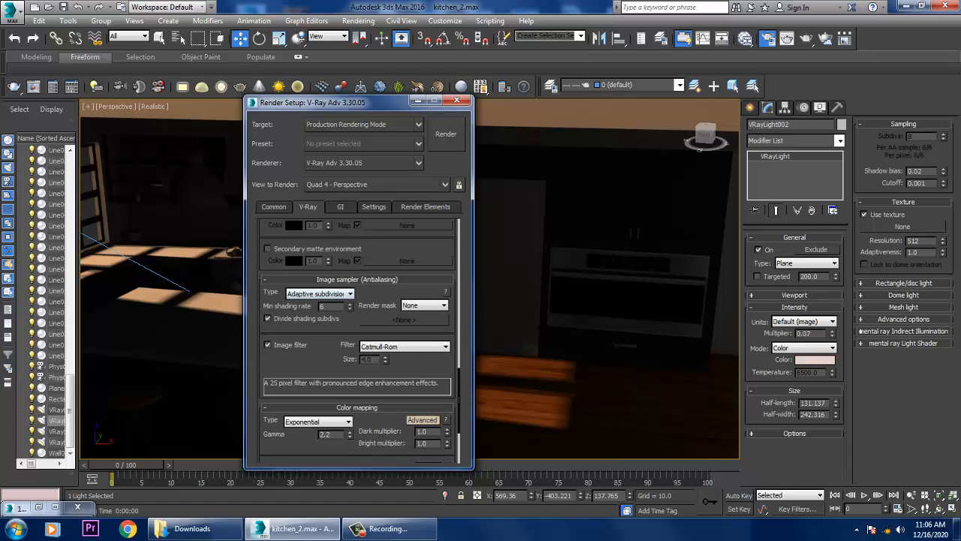
click(446, 133)
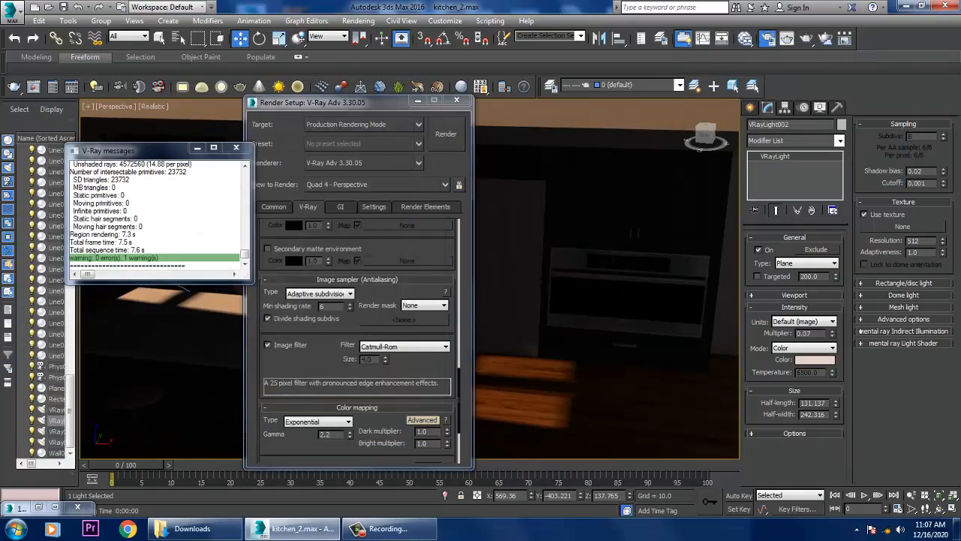
click(456, 100)
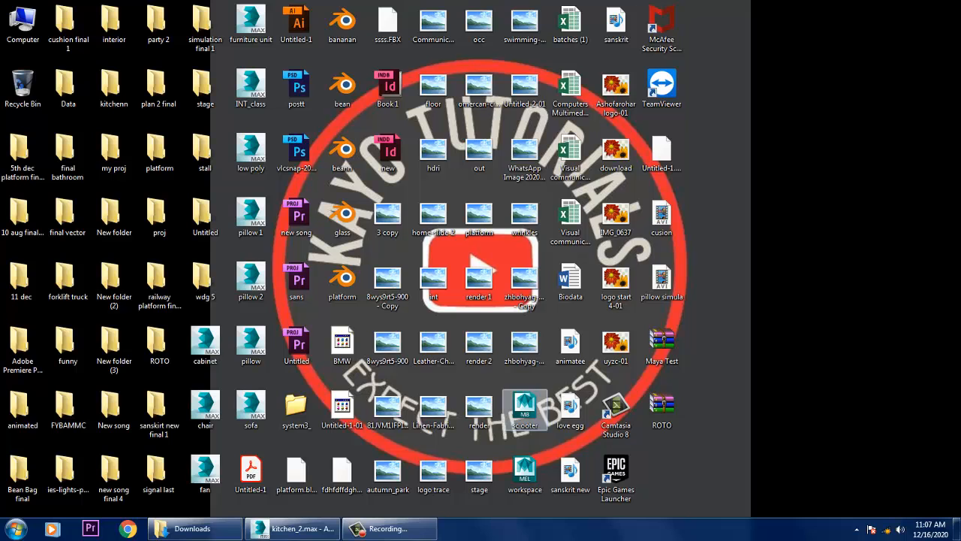
- Open the kitchenn folder on the desktop
click(113, 88)
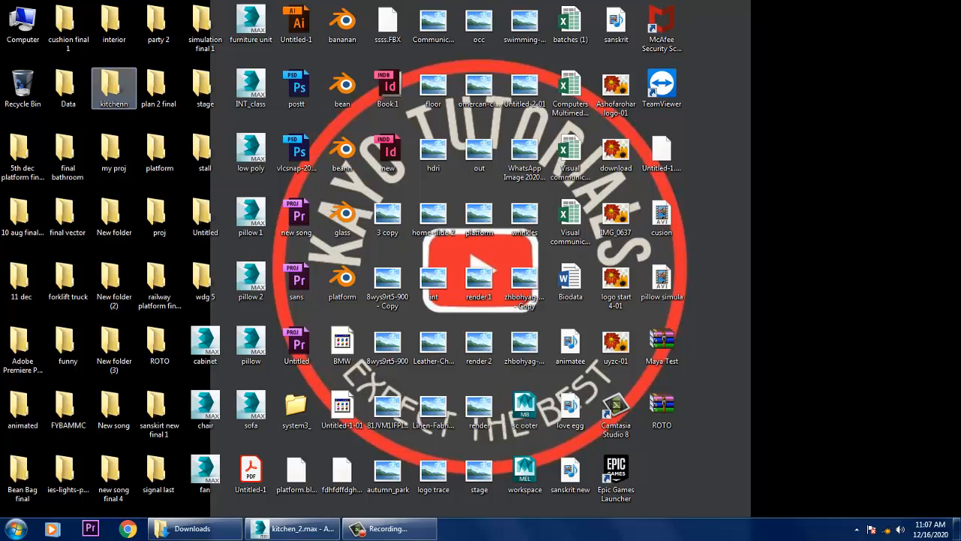
double_click(113, 88)
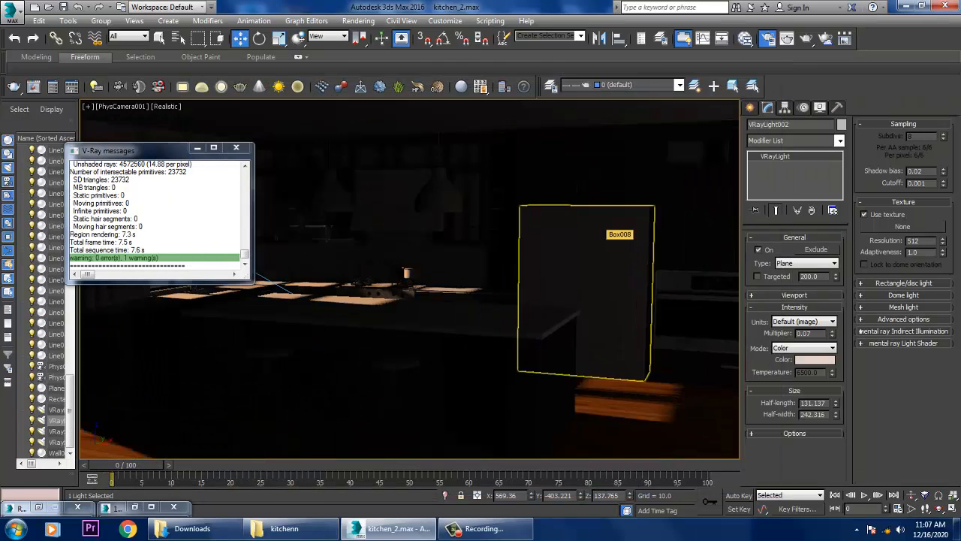
- Render the kitchen camera view from the Rendering menu
click(359, 20)
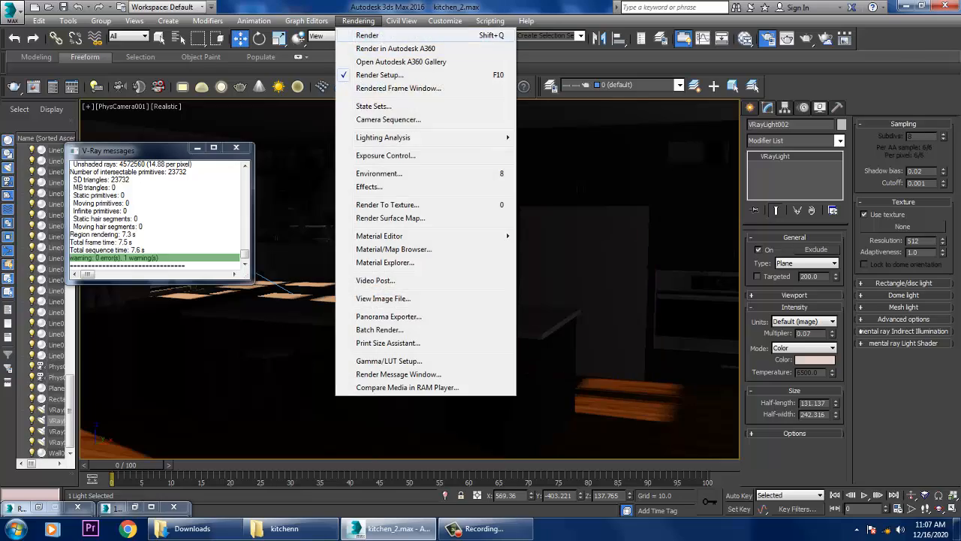
click(367, 34)
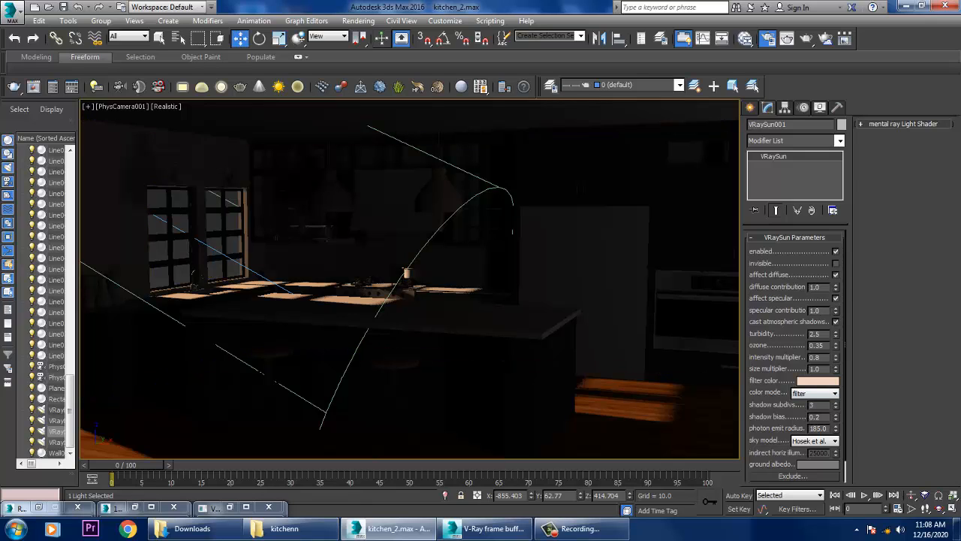
- Set VRaySun001's intensity multiplier to 0.05, render the kitchen, and reselect the value
triple_click(816, 357)
text(0.05)
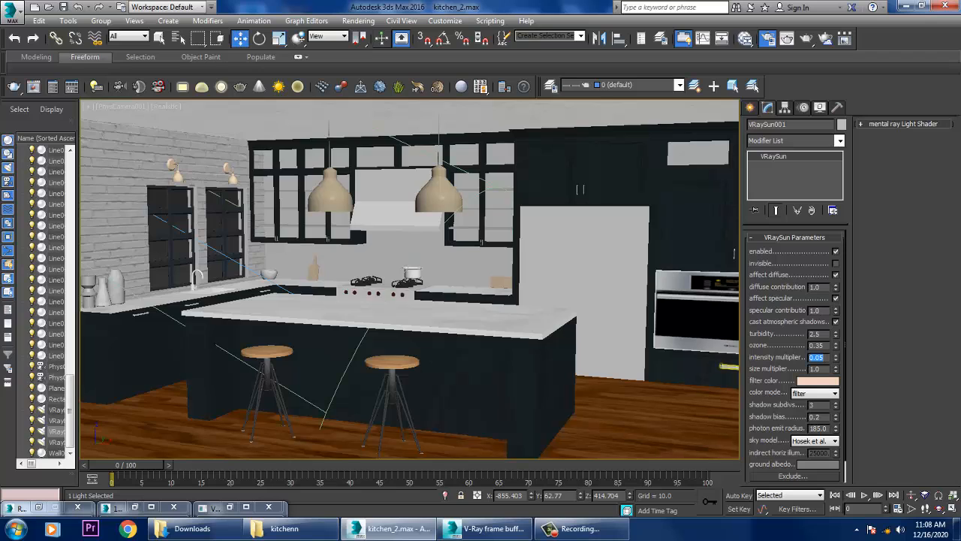
click(358, 20)
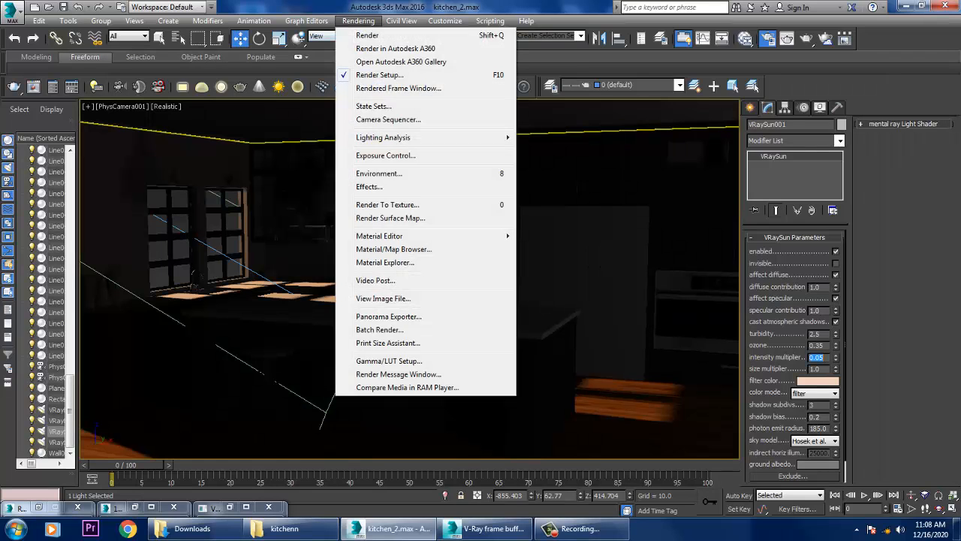
click(368, 34)
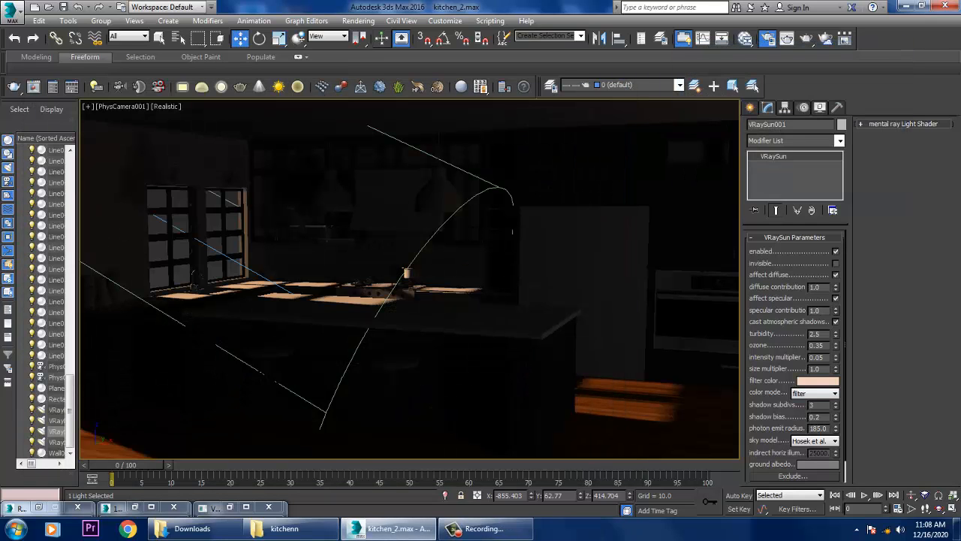
triple_click(816, 357)
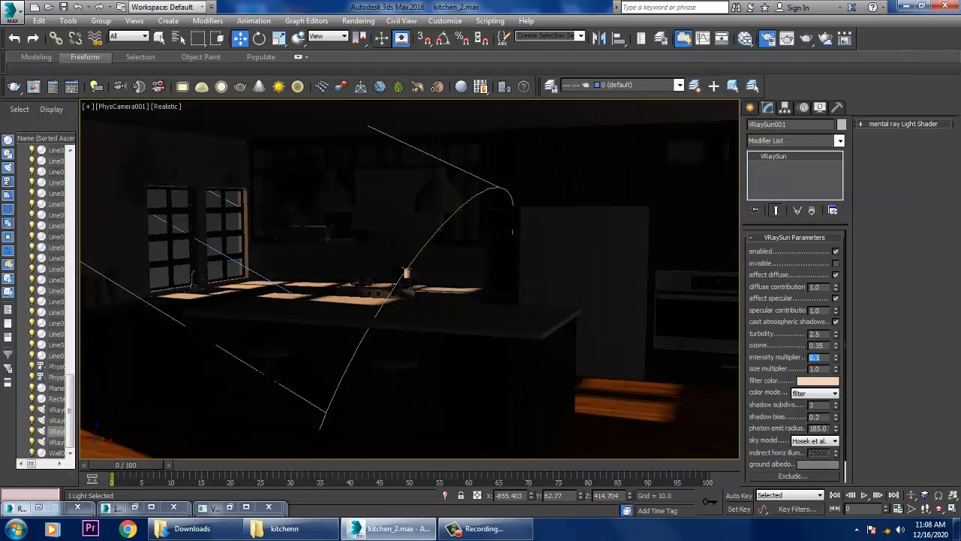